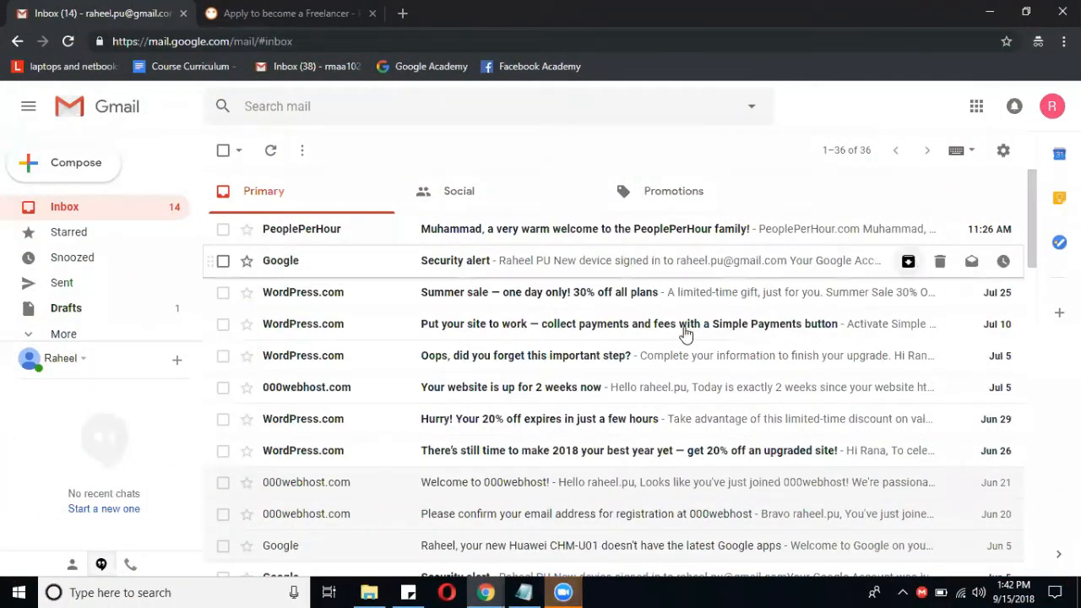
pyautogui.moveTo(486, 229)
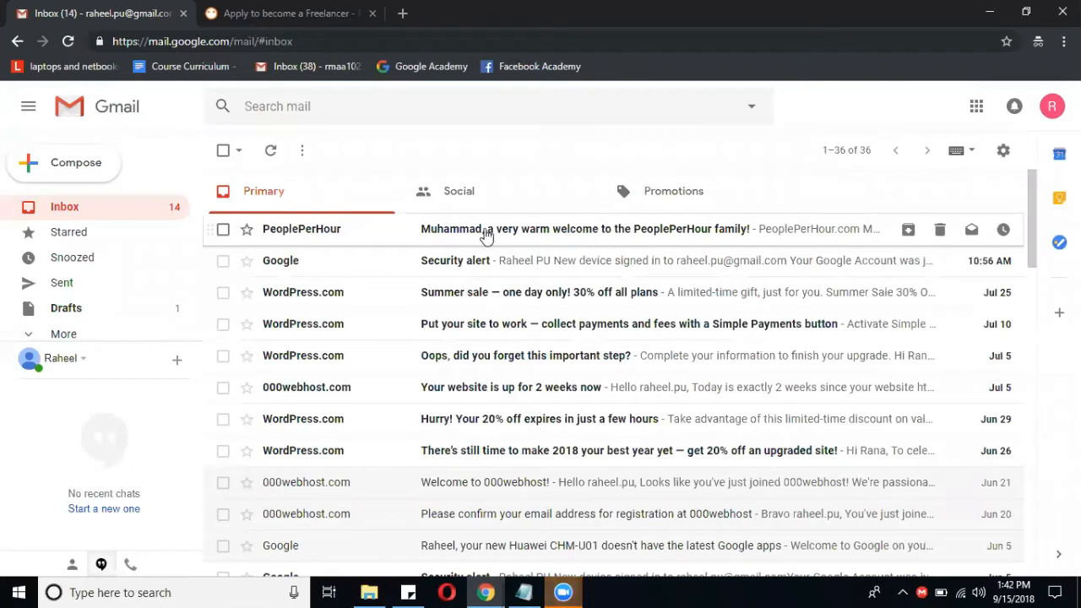
pyautogui.moveTo(599, 236)
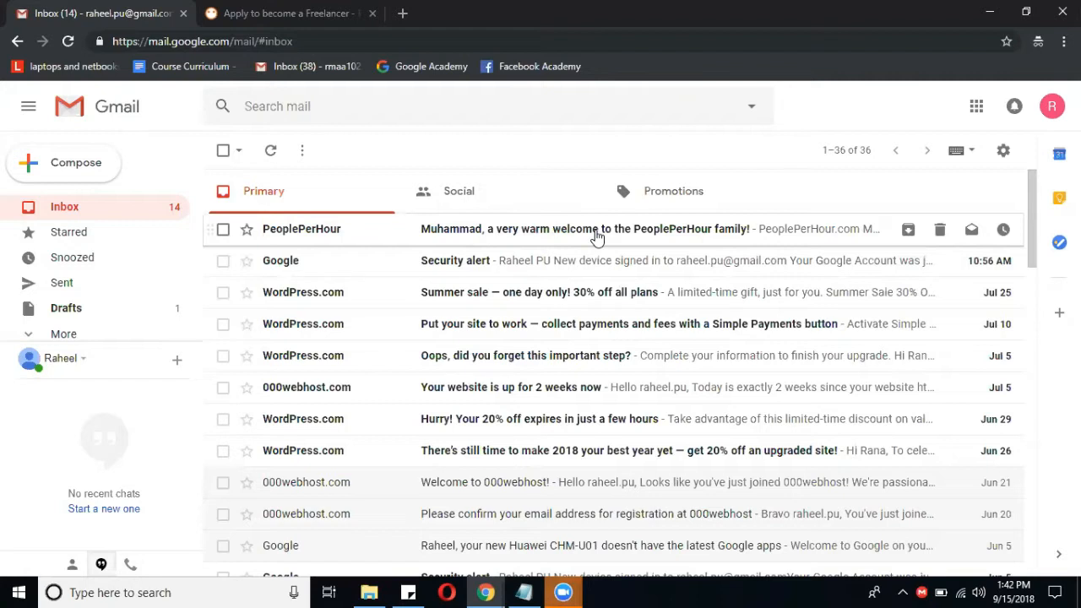
# Open the PeoplePerHour welcome email and scroll to the COMPLETE APPLICATION button.
pyautogui.click(583, 229)
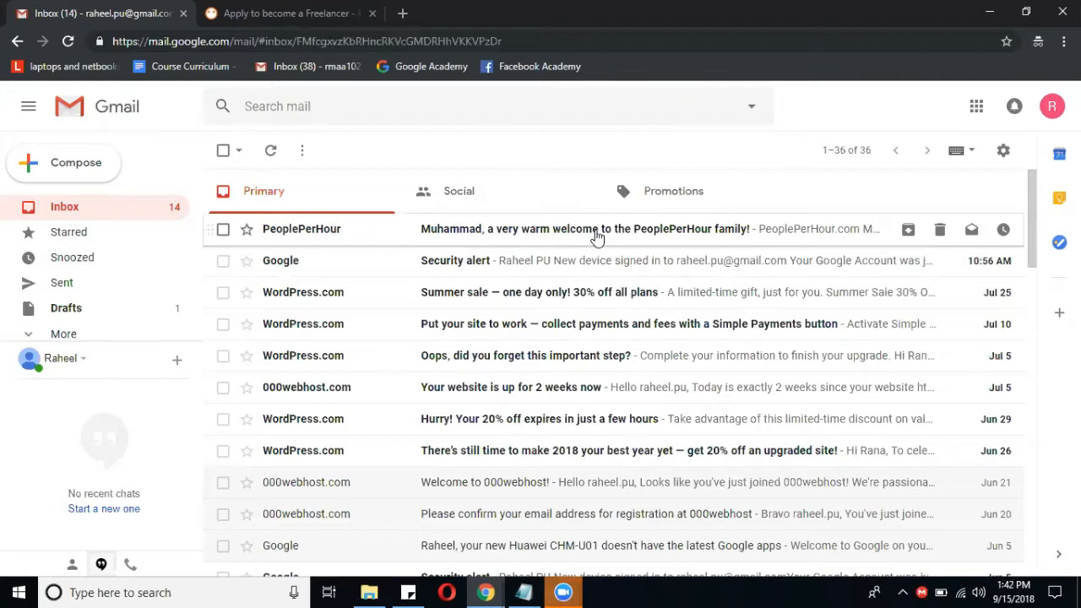
pyautogui.click(582, 229)
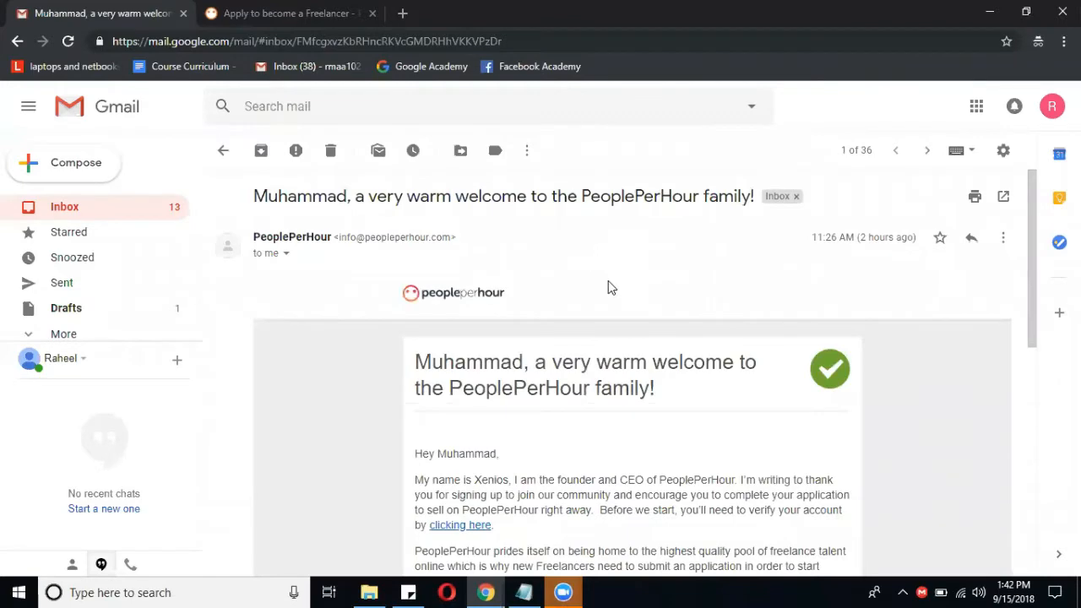
pyautogui.scroll(-3)
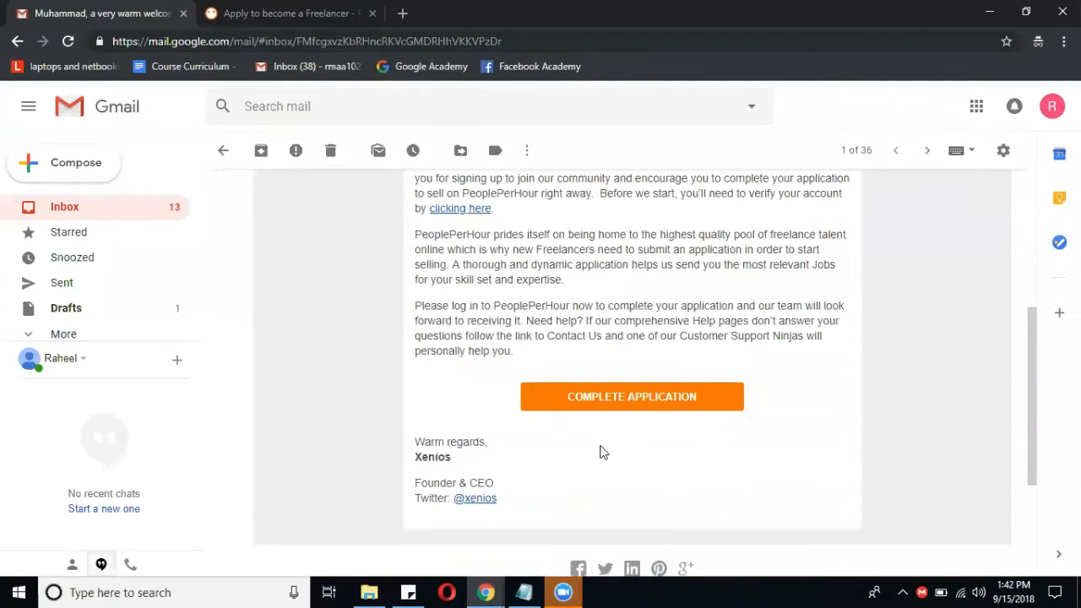
pyautogui.moveTo(596, 409)
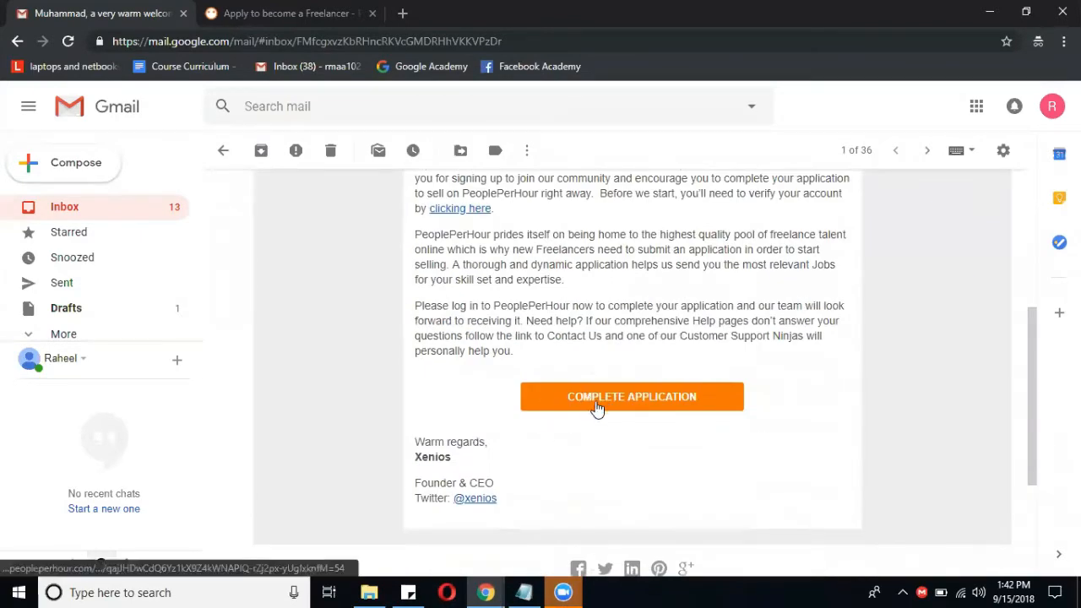
# Follow COMPLETE APPLICATION and scroll through the five freelancer application steps.
pyautogui.click(631, 396)
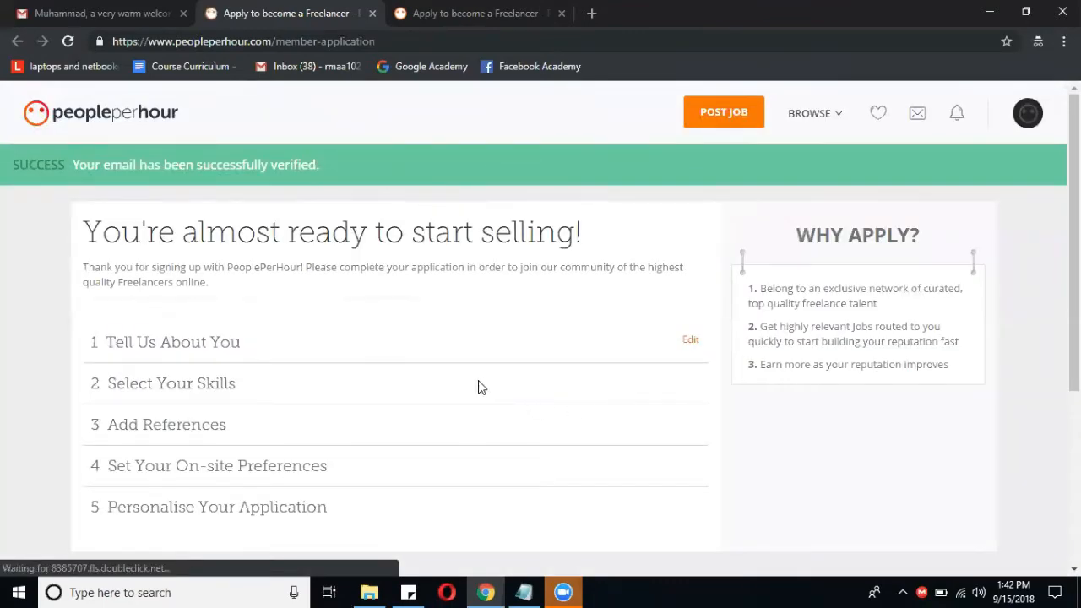
pyautogui.scroll(-3)
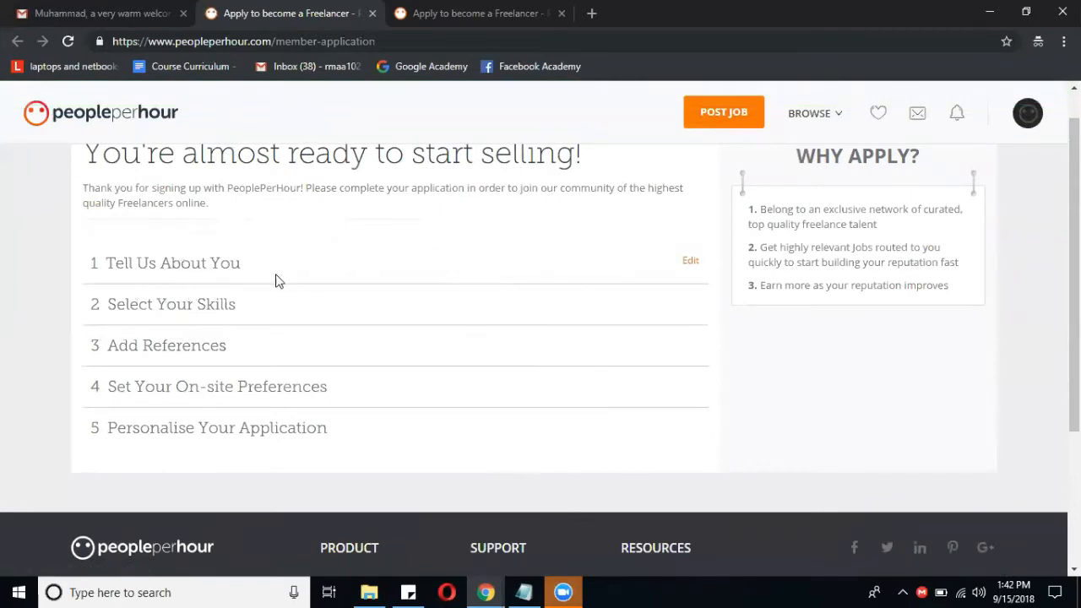
pyautogui.moveTo(156, 270)
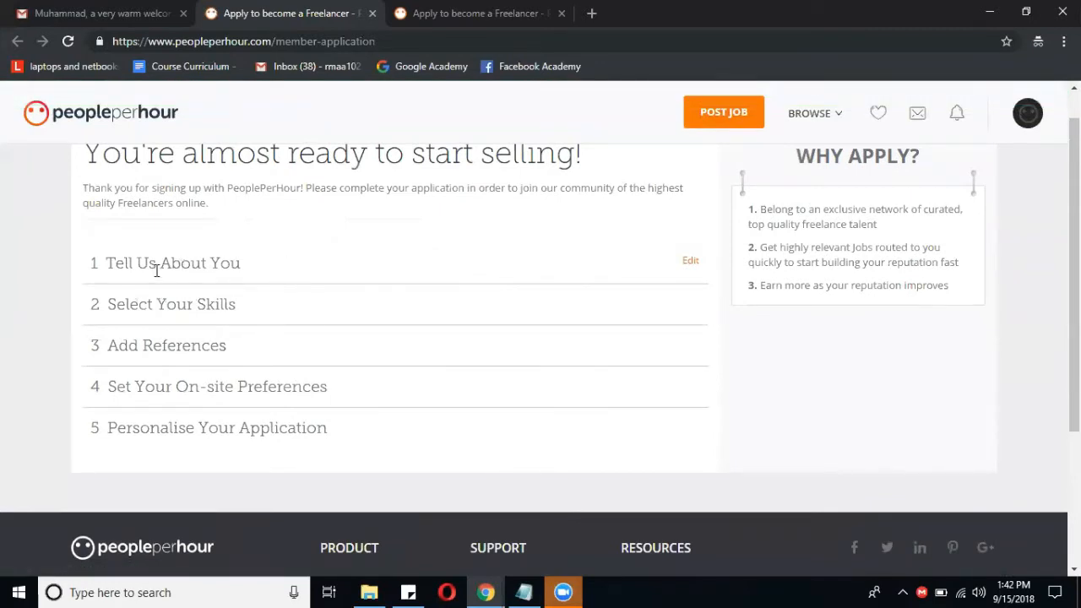
pyautogui.moveTo(249, 289)
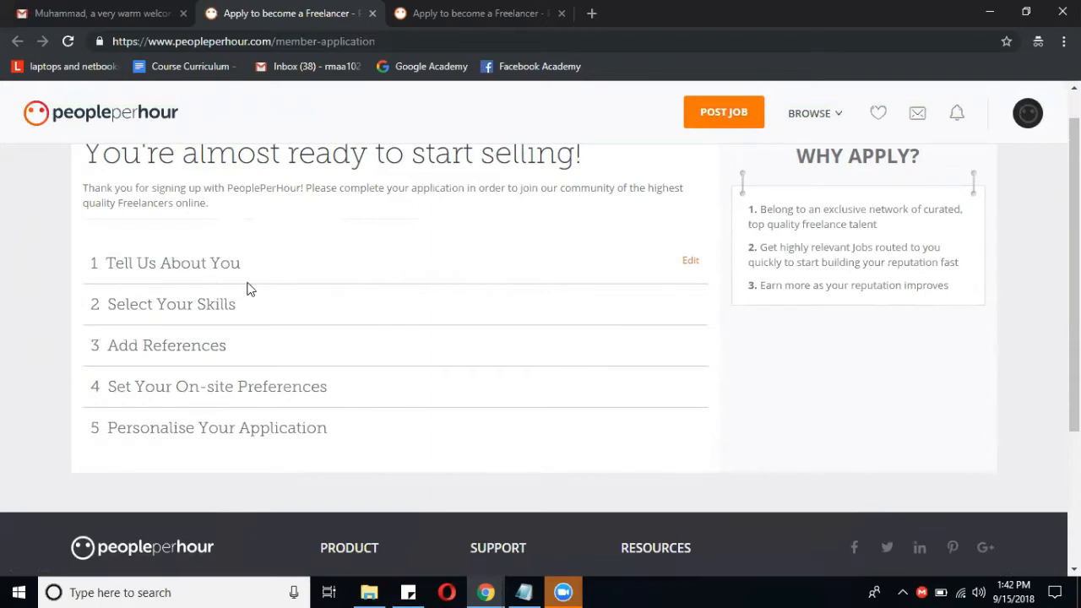
pyautogui.moveTo(694, 256)
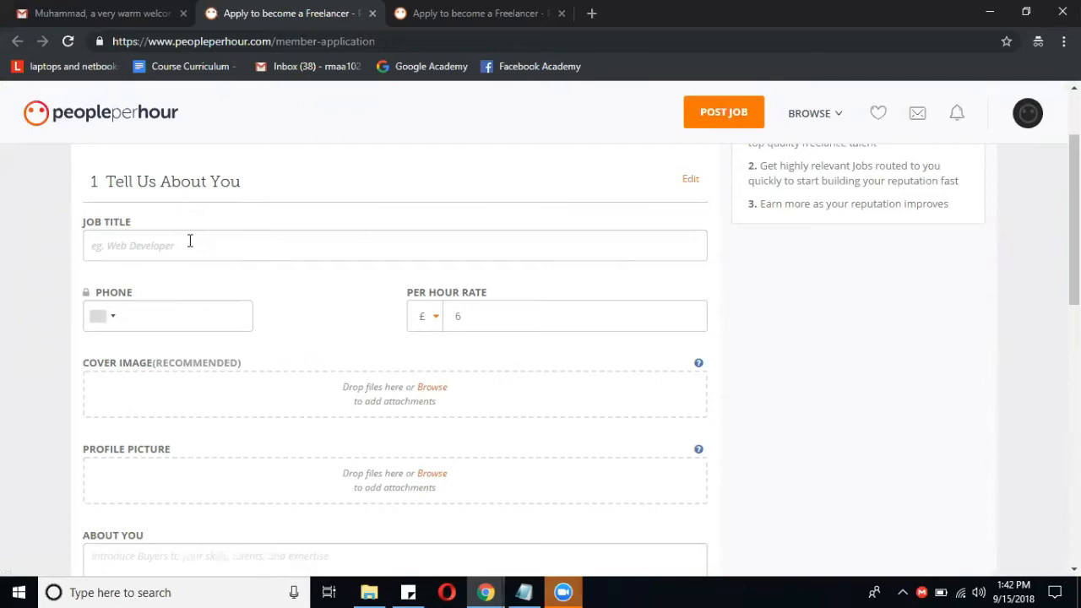
pyautogui.moveTo(413, 174)
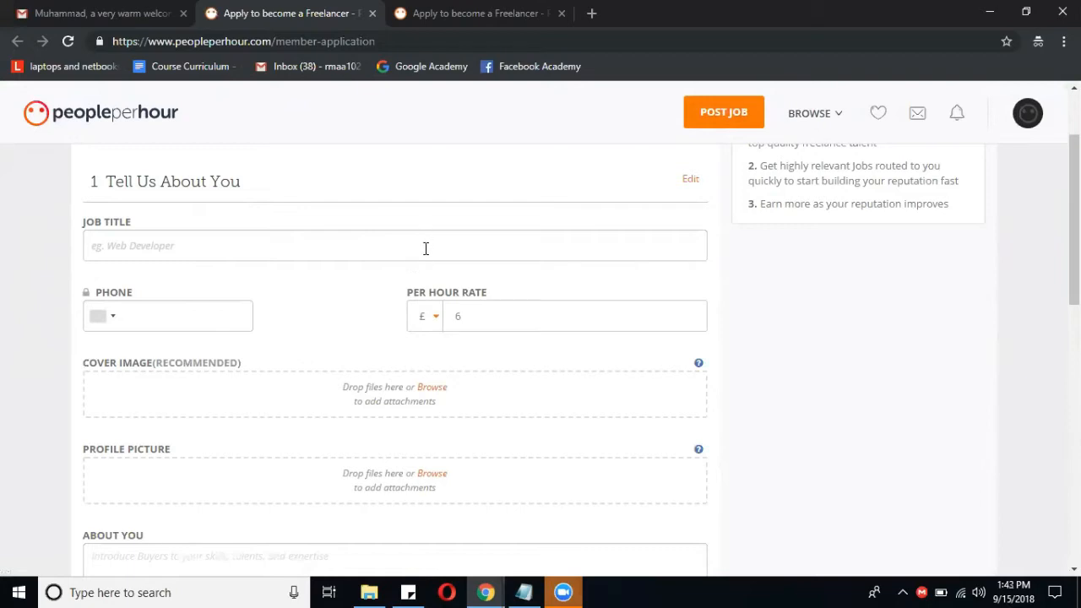
# Enter 'Social Media Marketer | Facebook Marketer' as the application's job title.
pyautogui.click(395, 246)
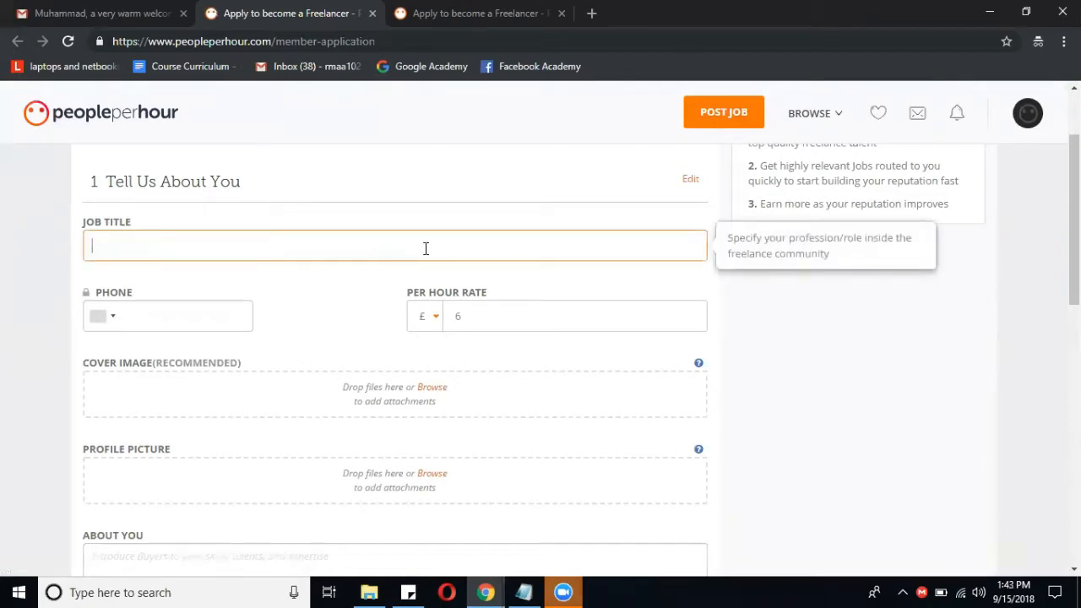
pyautogui.write('Soci')
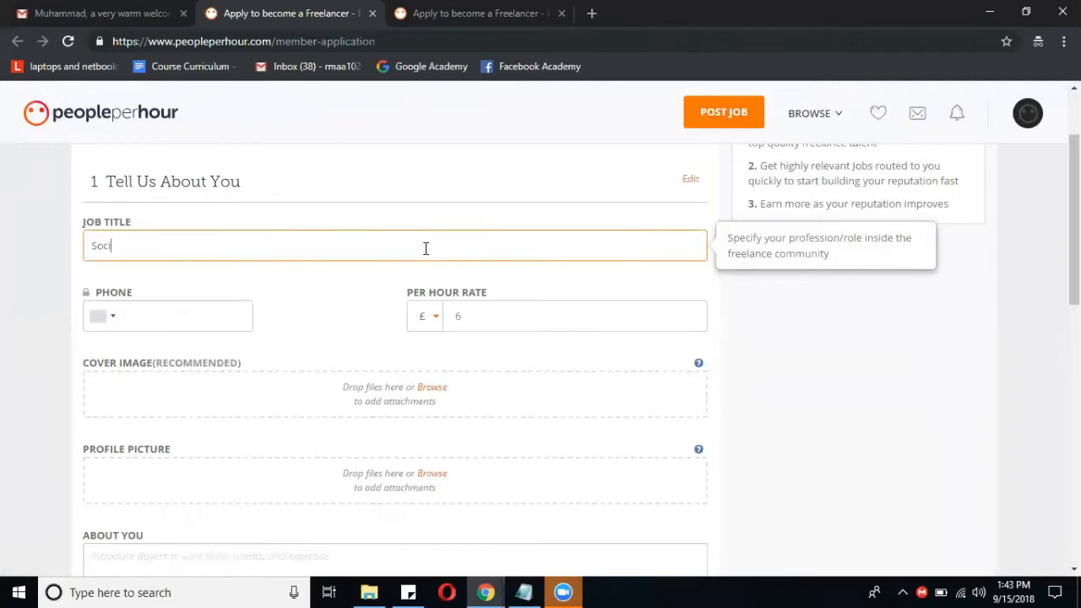
pyautogui.write('al Media')
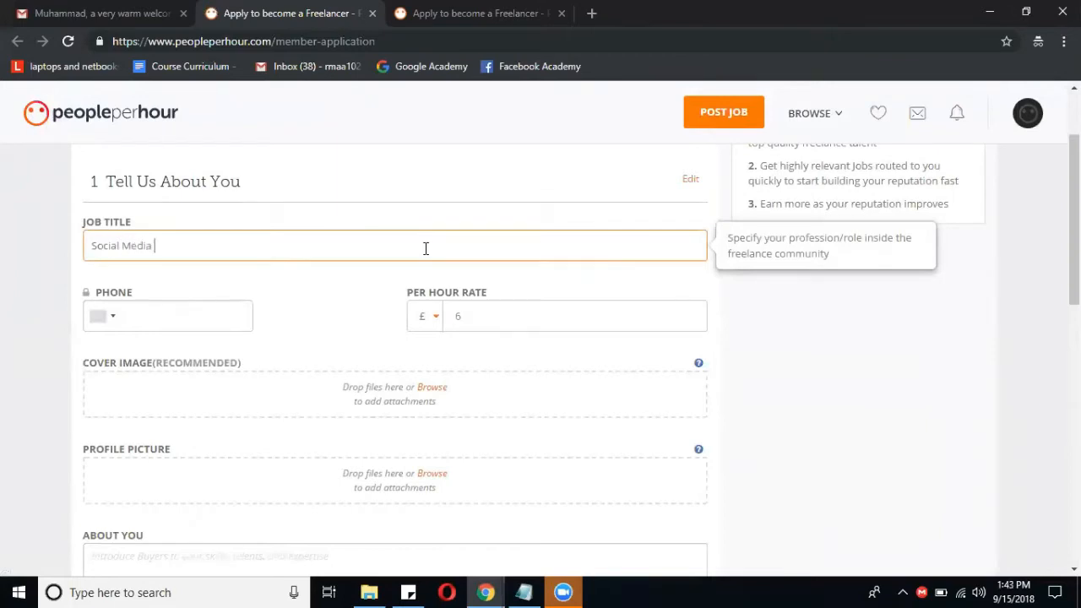
pyautogui.write('Mar')
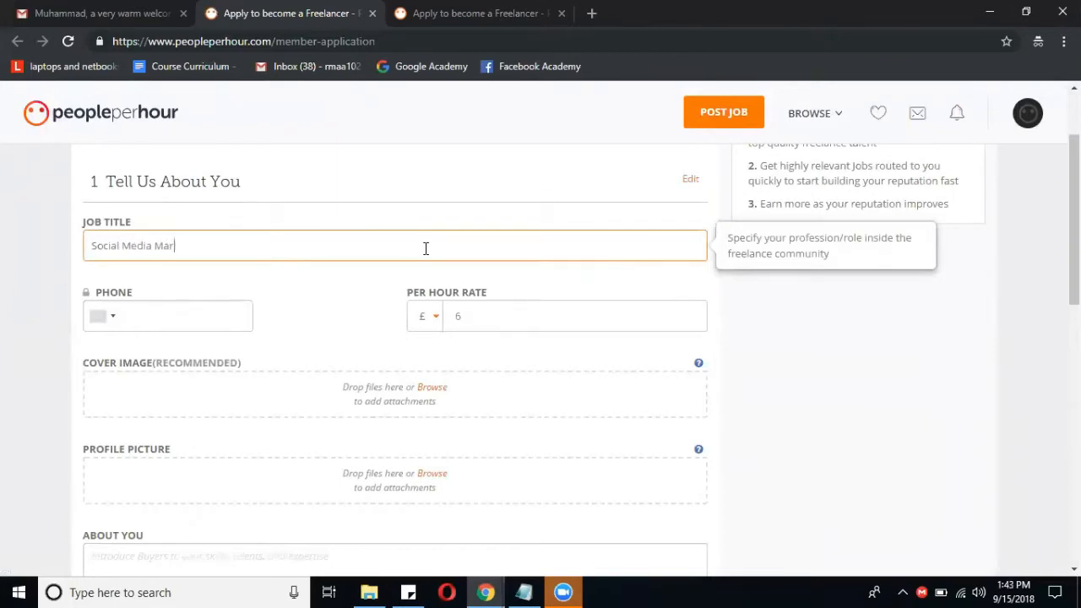
pyautogui.write('k')
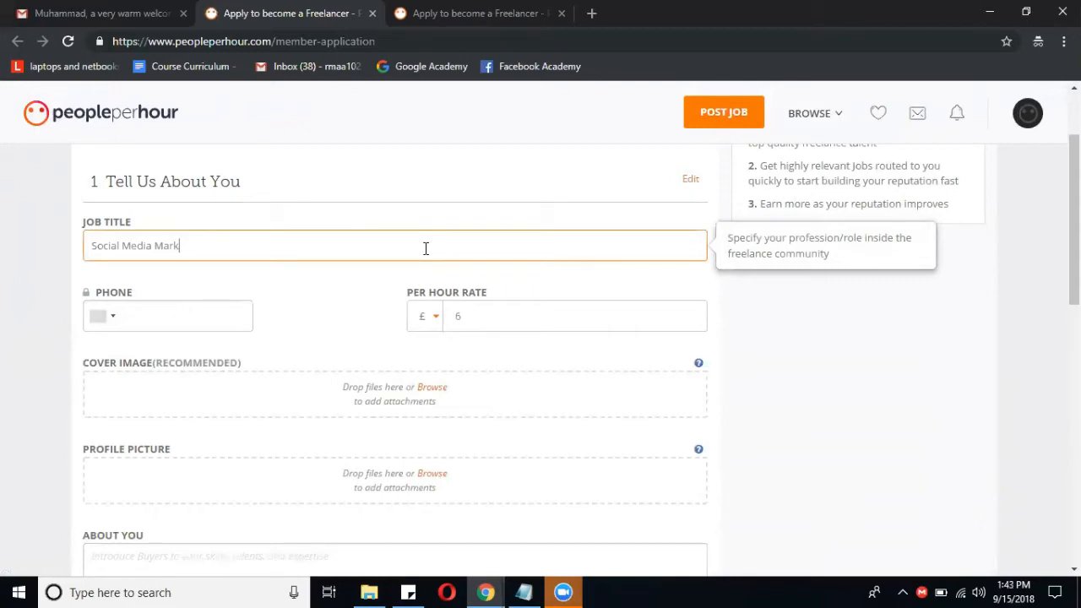
pyautogui.write('e')
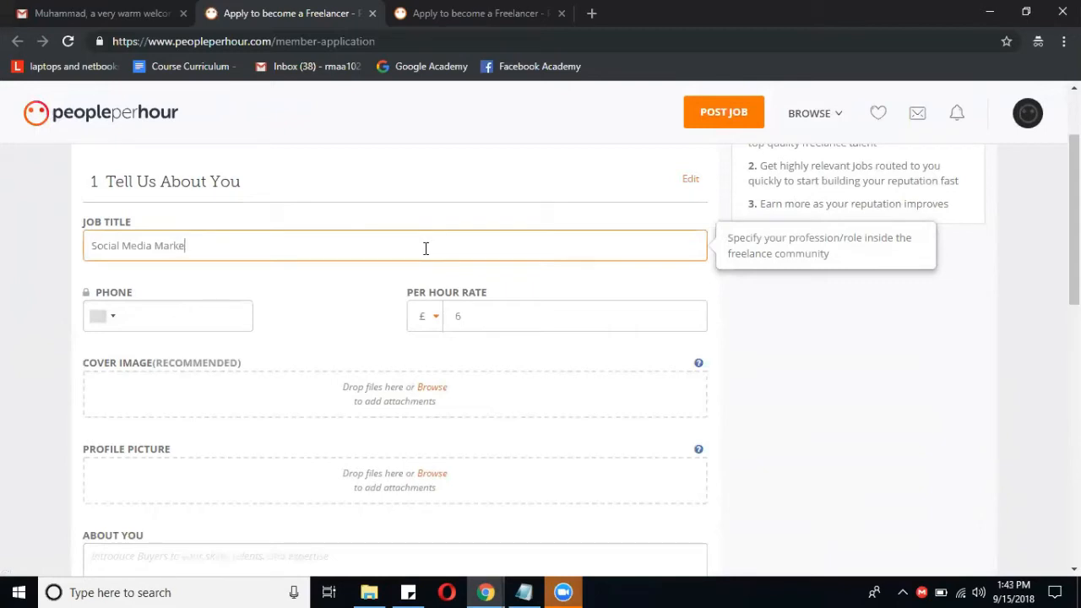
pyautogui.write('ter')
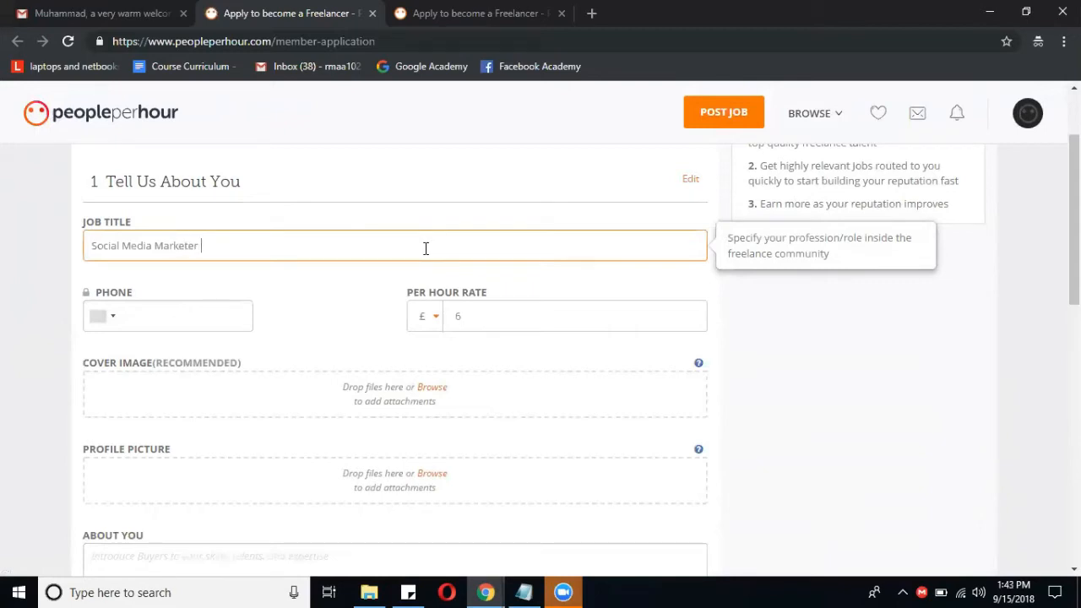
pyautogui.write('|')
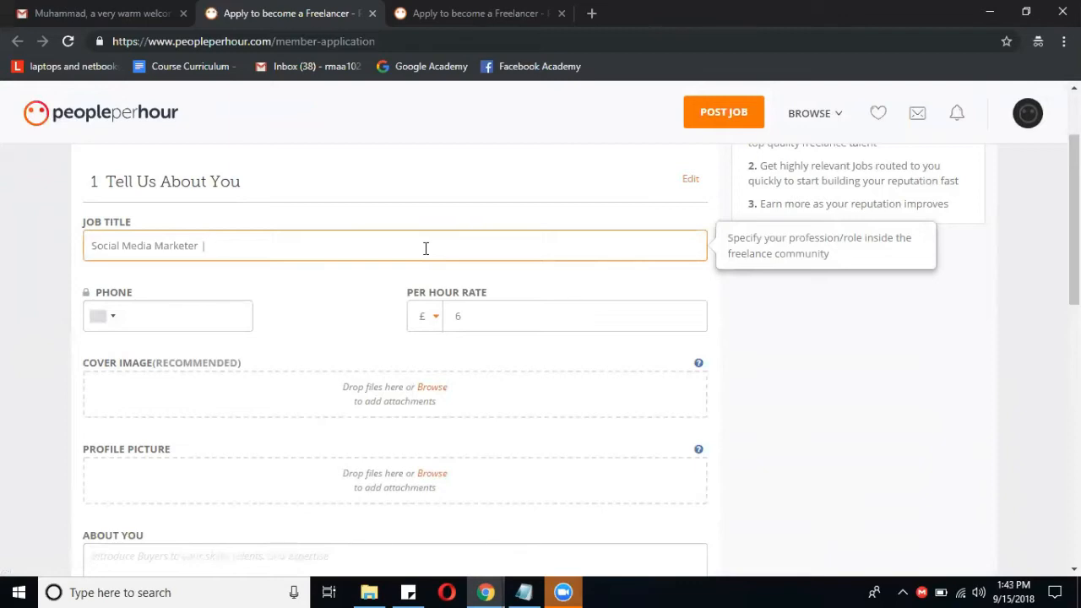
pyautogui.write('| Facebook |')
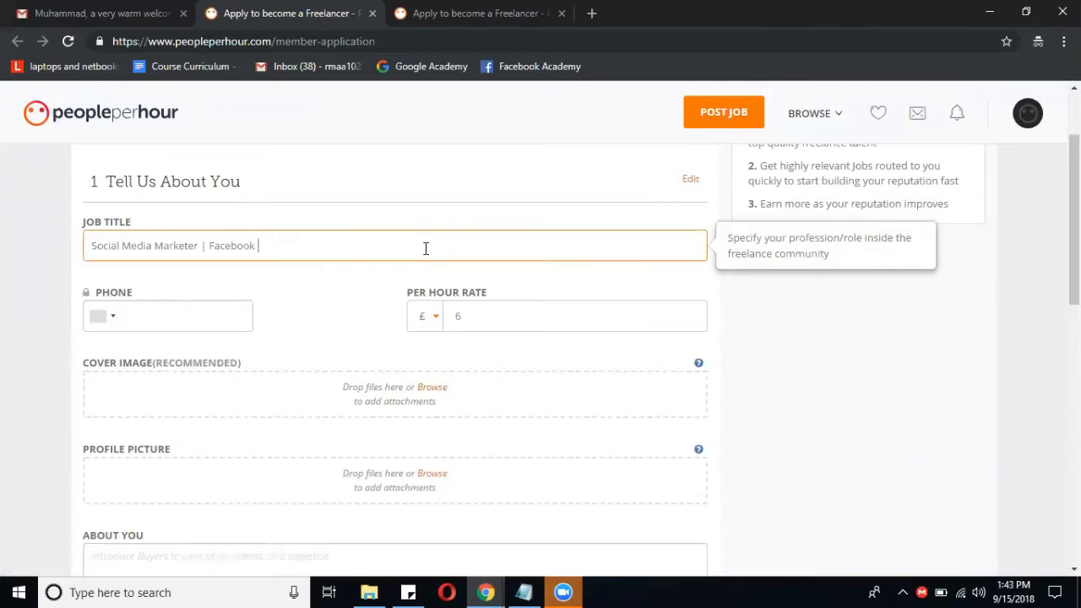
pyautogui.write('Marketer')
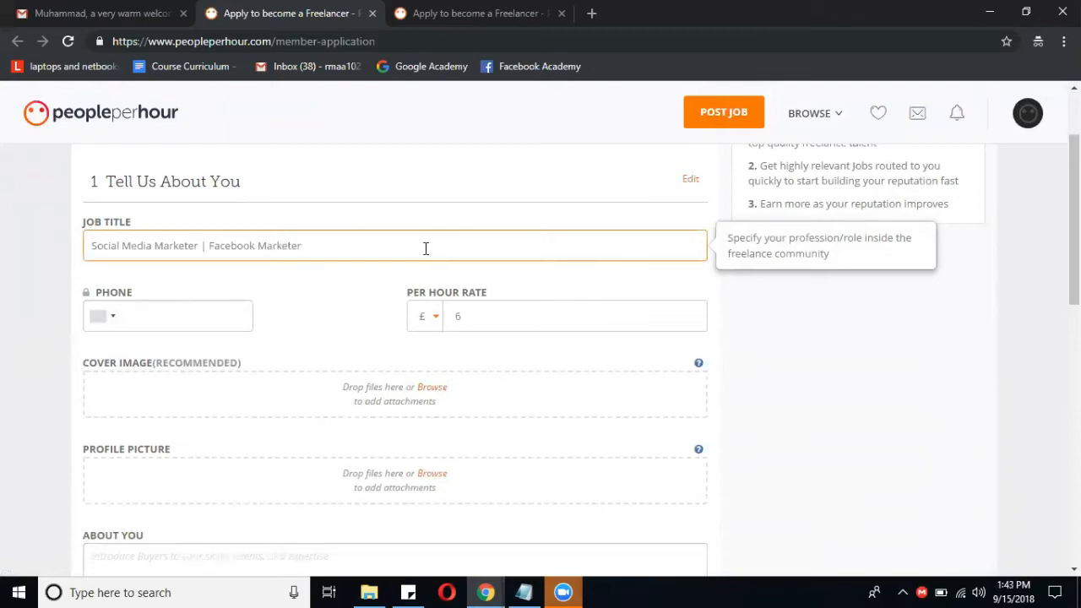
pyautogui.moveTo(209, 354)
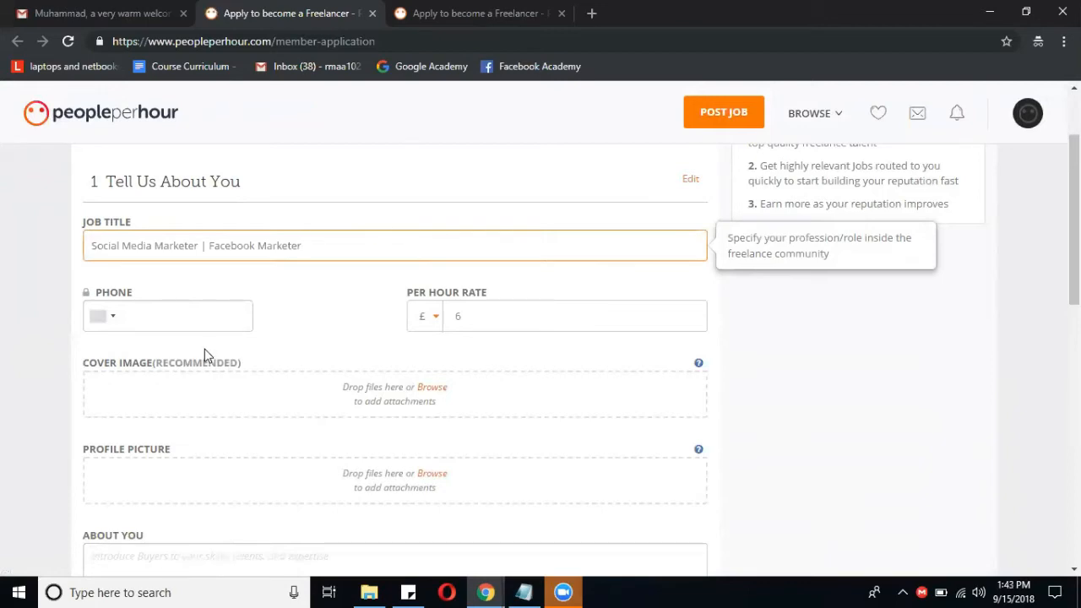
# Choose Pakistan (+92) as the phone number's country code.
pyautogui.click(167, 316)
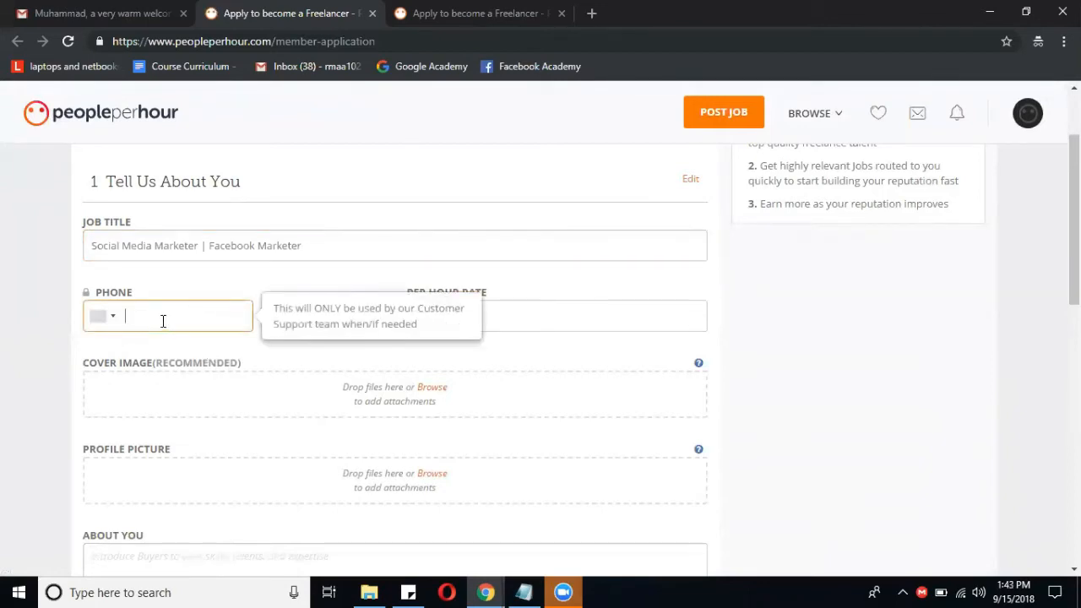
pyautogui.moveTo(180, 317)
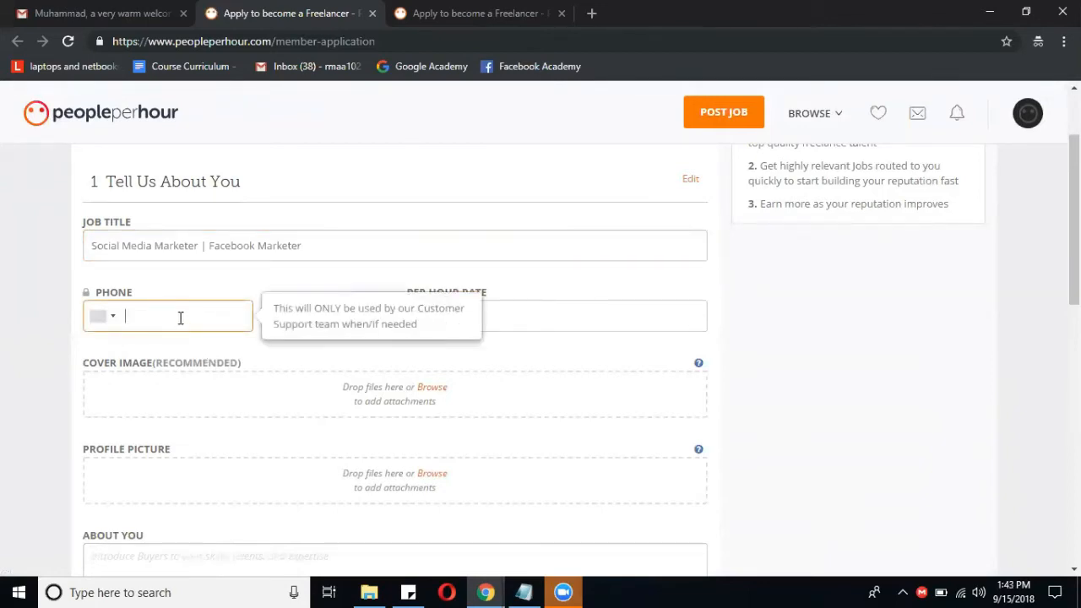
pyautogui.click(107, 314)
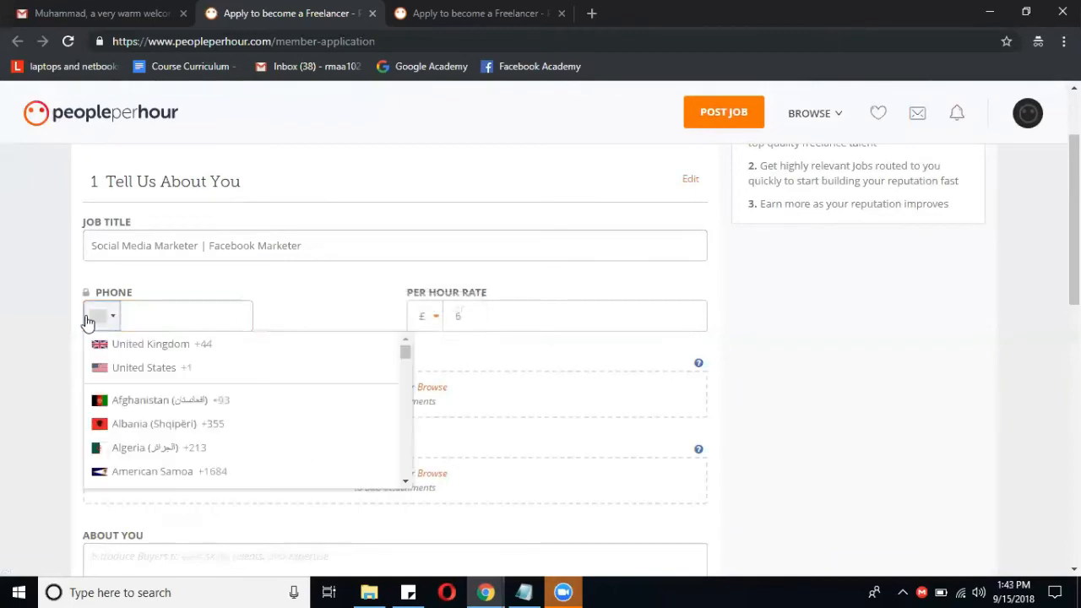
pyautogui.scroll(-3)
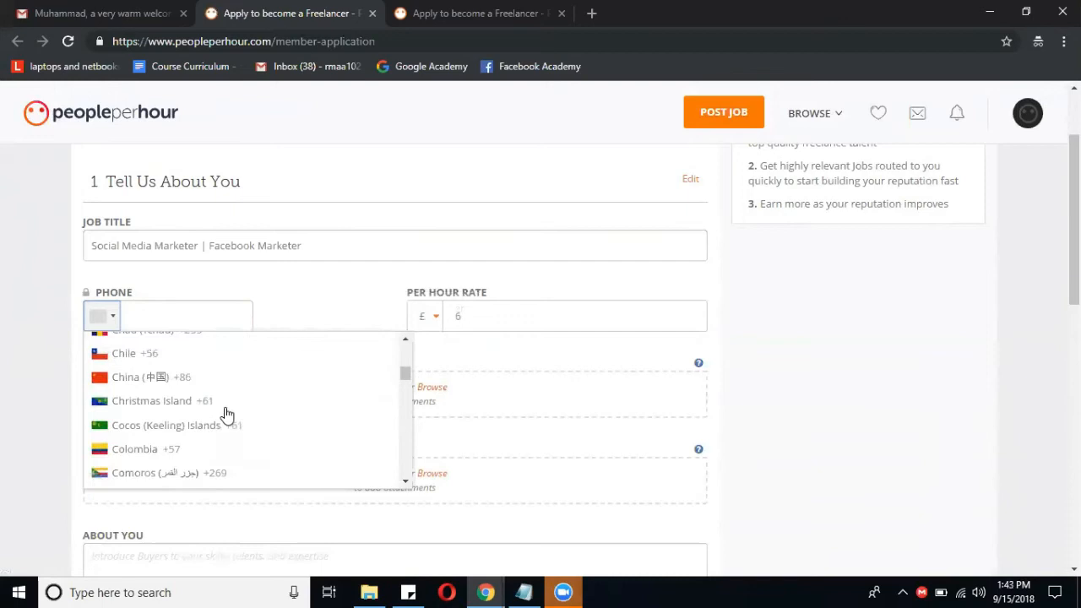
pyautogui.scroll(-3)
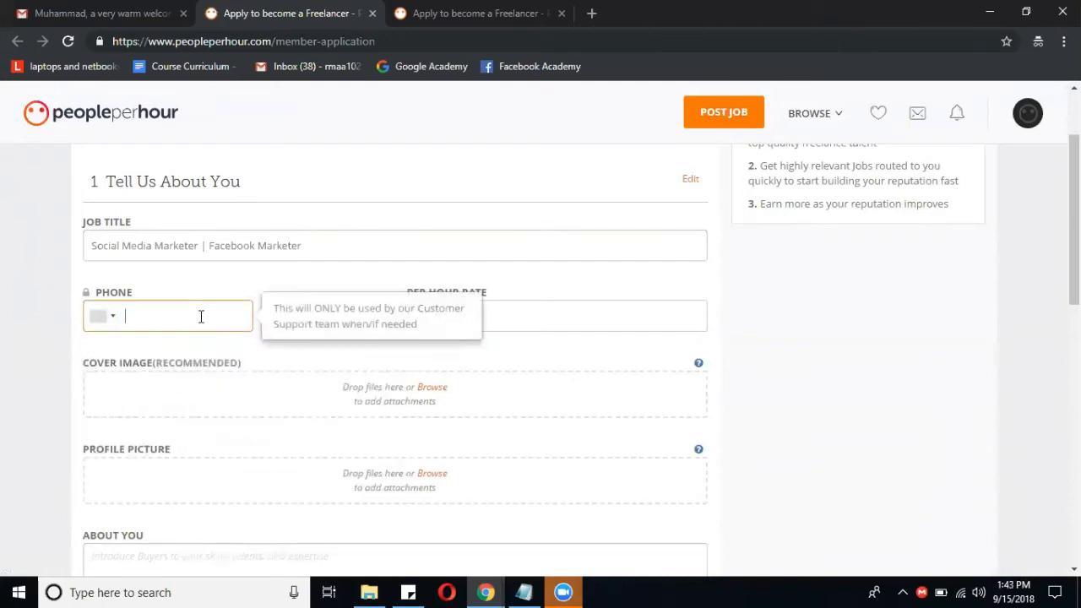
pyautogui.moveTo(75, 338)
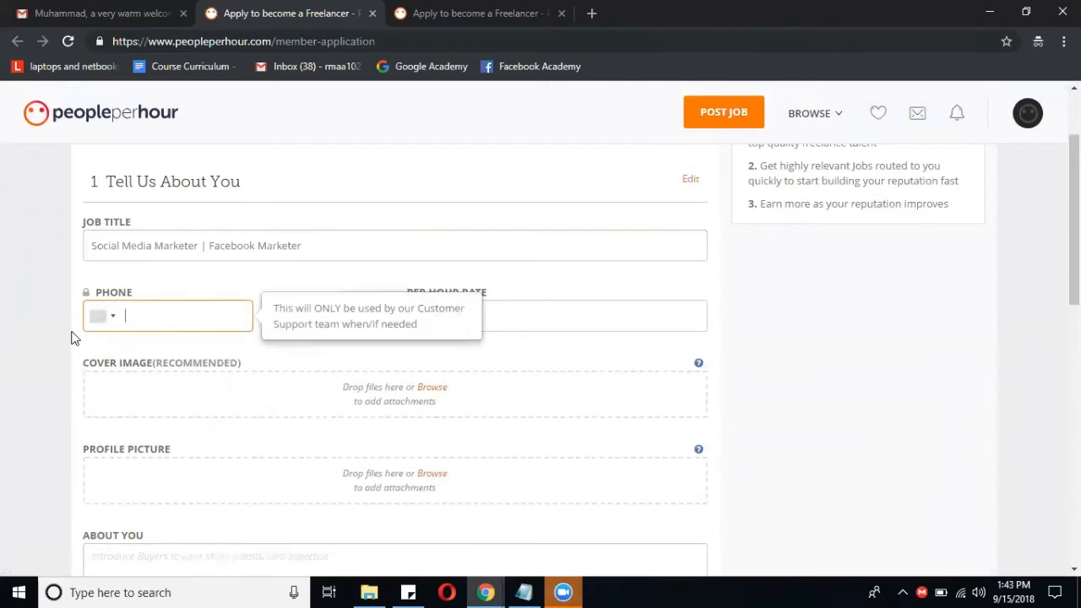
pyautogui.click(101, 315)
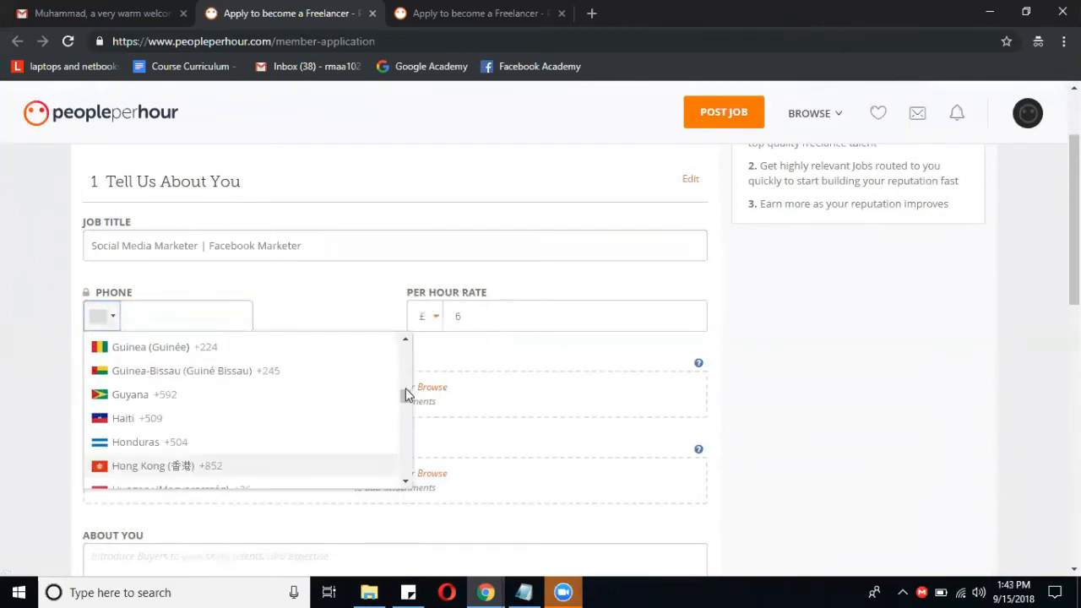
pyautogui.scroll(-3)
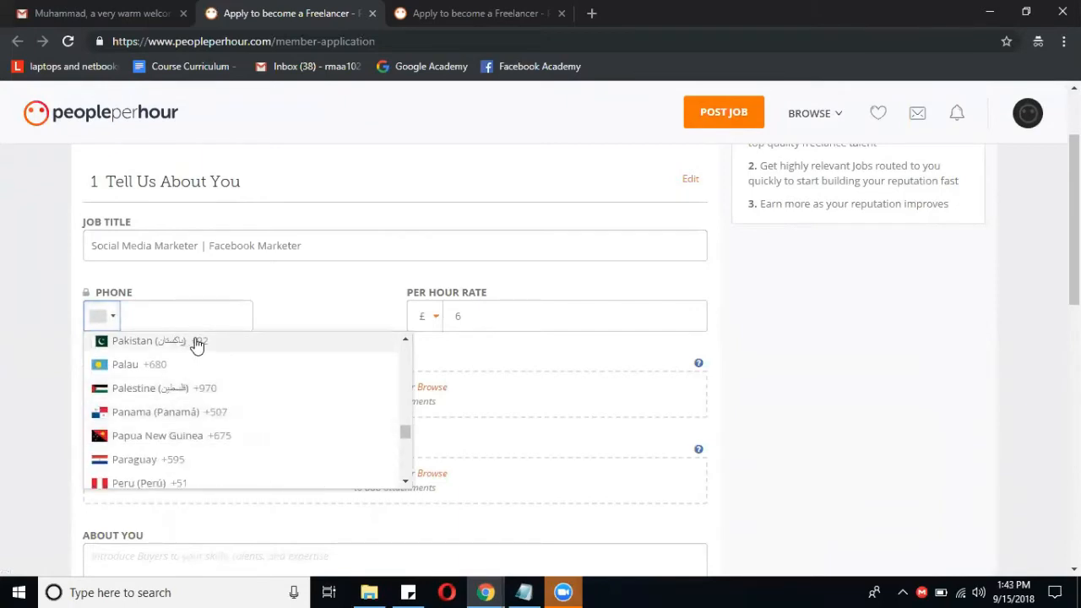
pyautogui.click(133, 340)
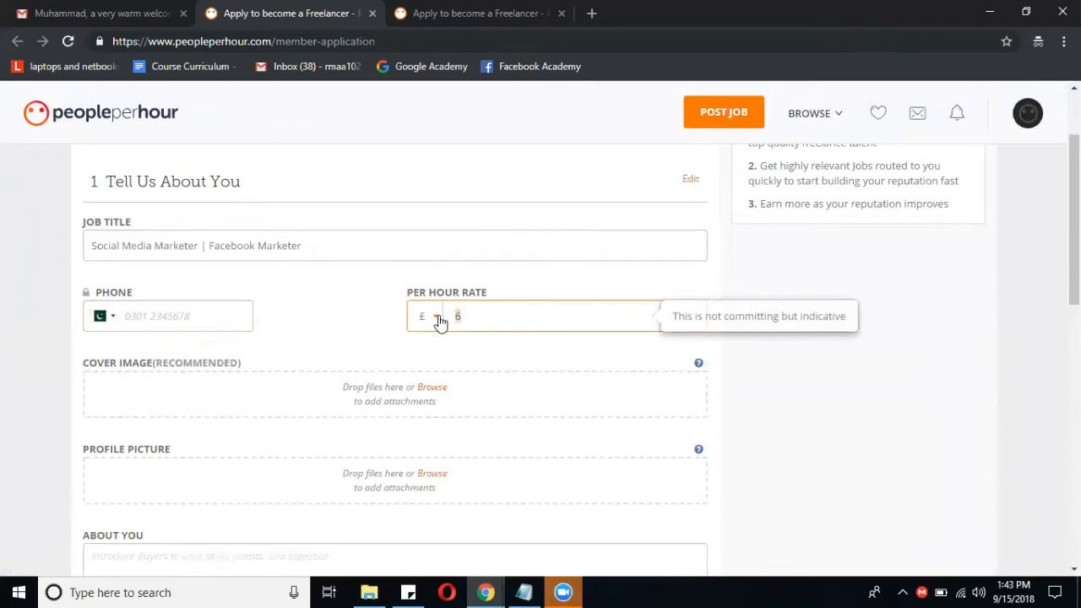
# Switch the hourly rate currency to dollars and set the amount to 20.
pyautogui.click(426, 316)
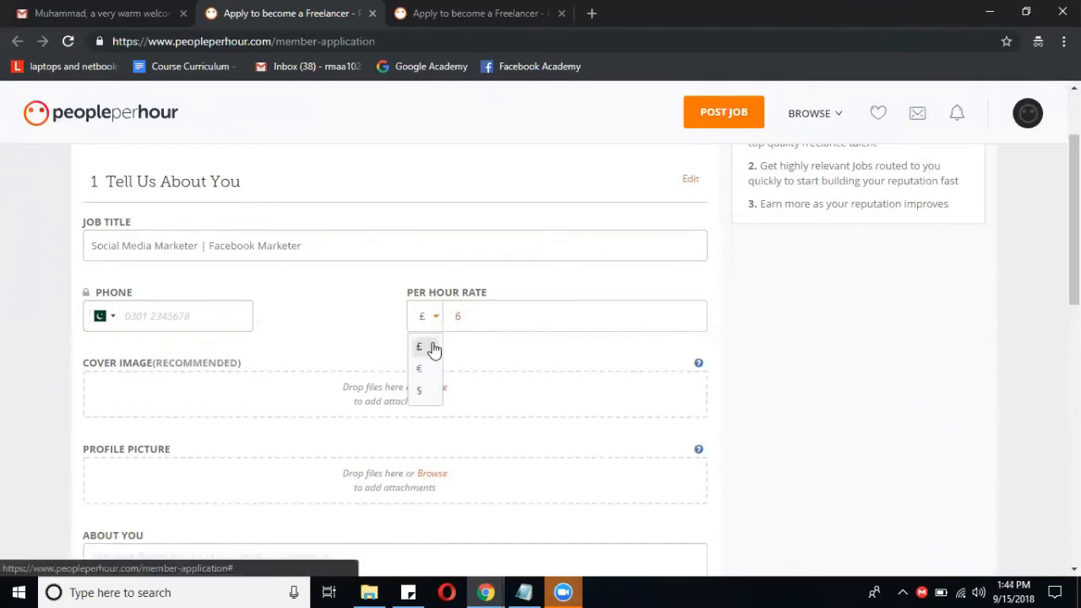
pyautogui.moveTo(429, 353)
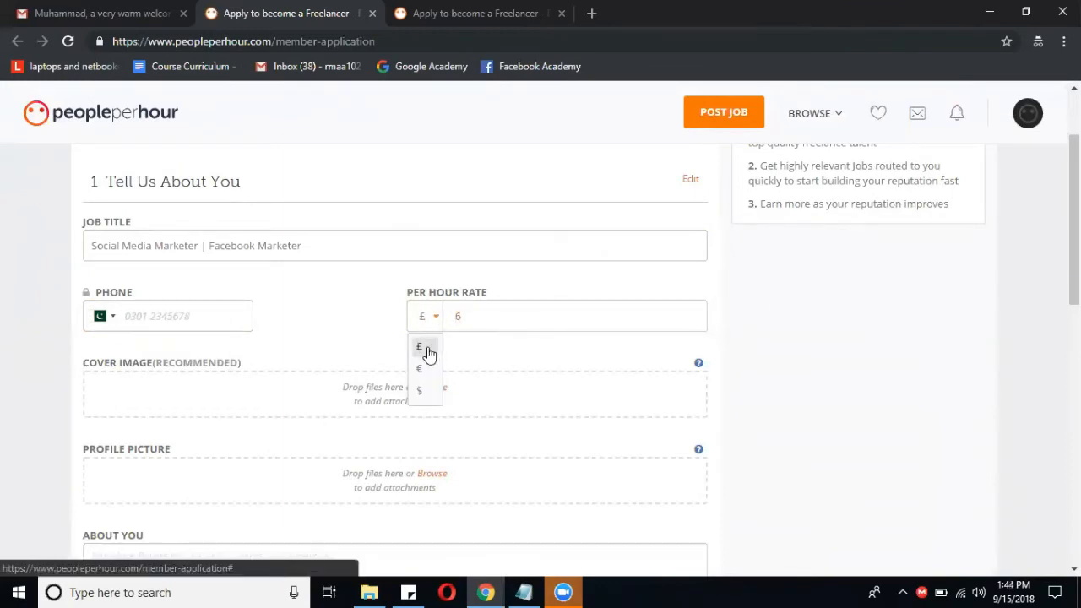
pyautogui.moveTo(422, 372)
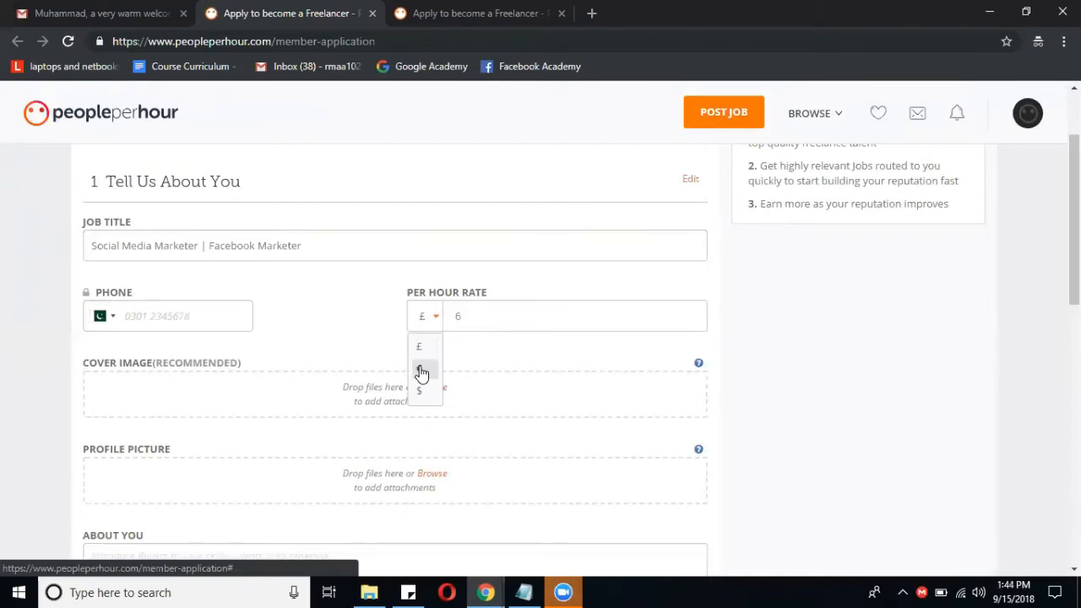
pyautogui.click(419, 372)
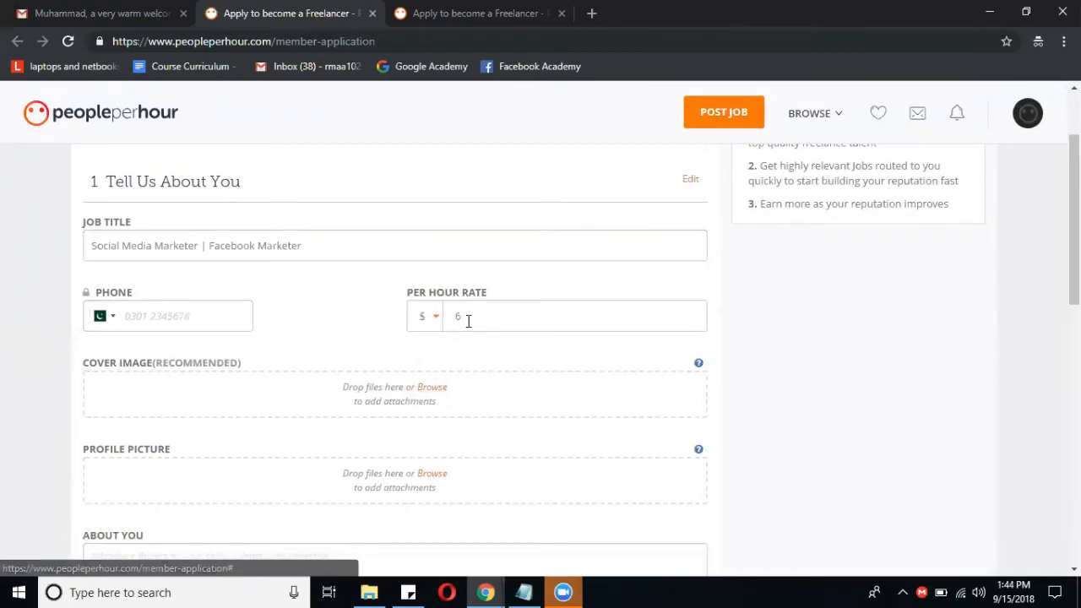
pyautogui.write('20')
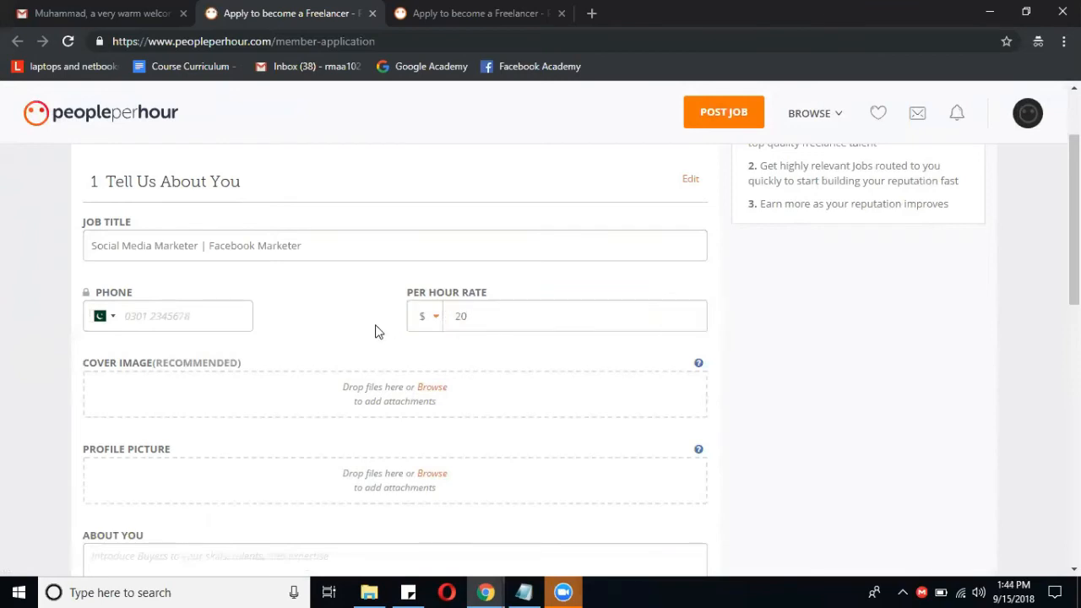
pyautogui.scroll(-3)
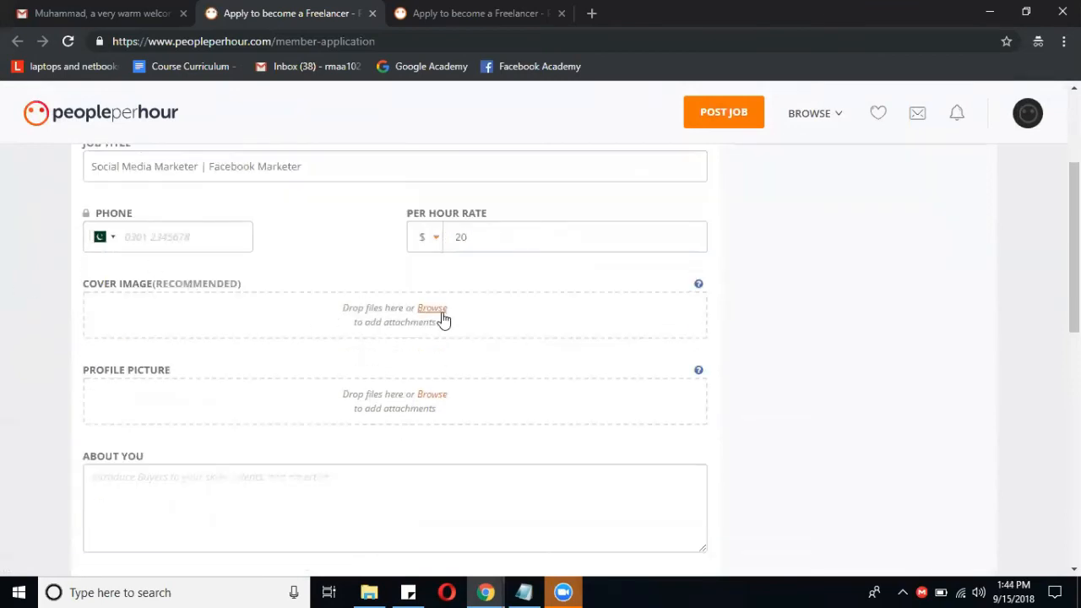
pyautogui.moveTo(155, 295)
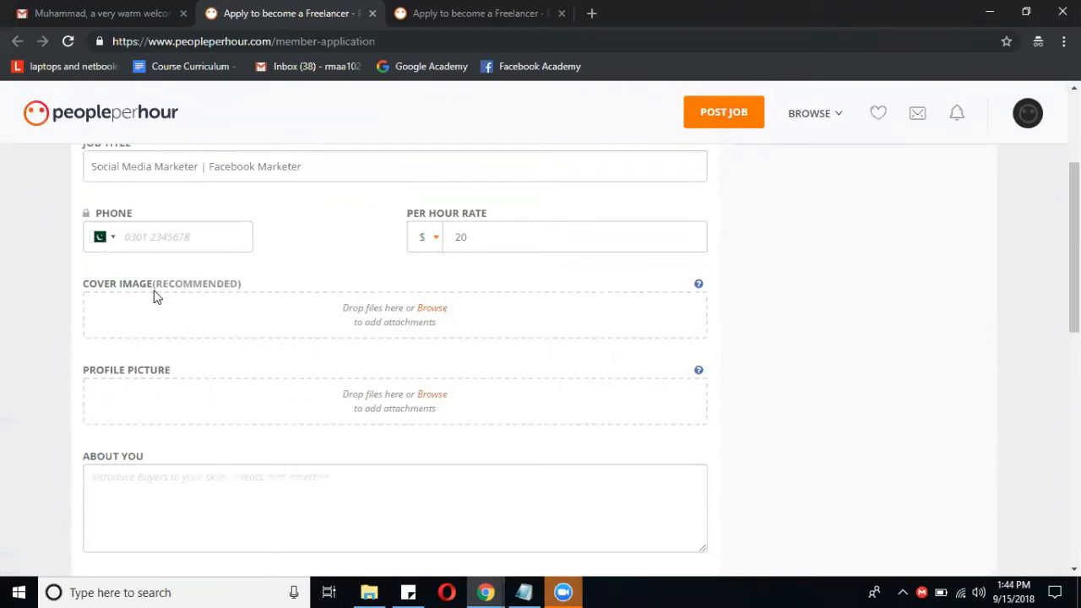
pyautogui.moveTo(391, 291)
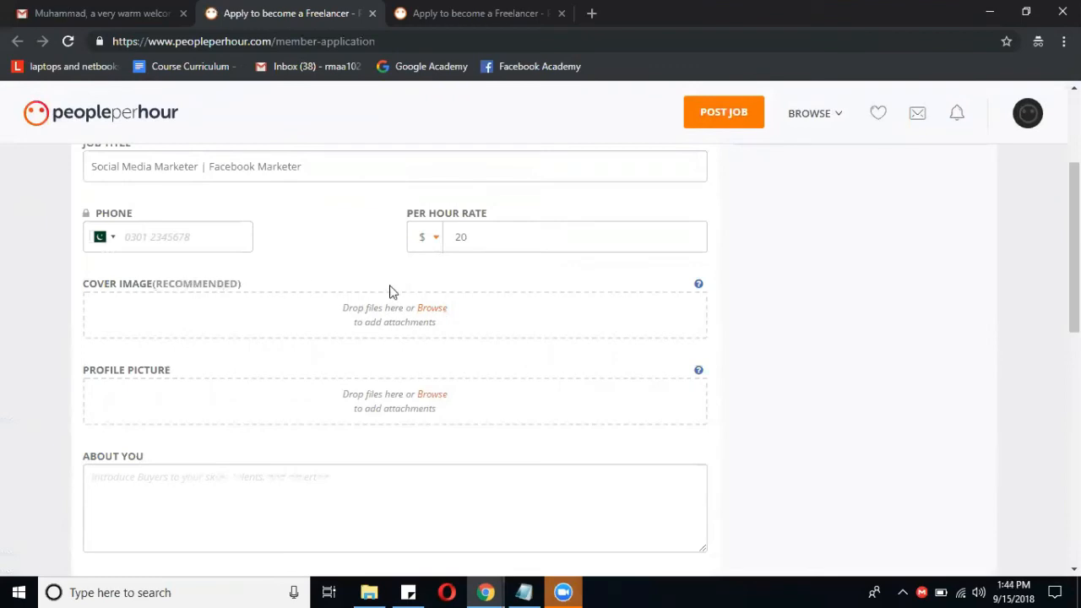
pyautogui.moveTo(432, 308)
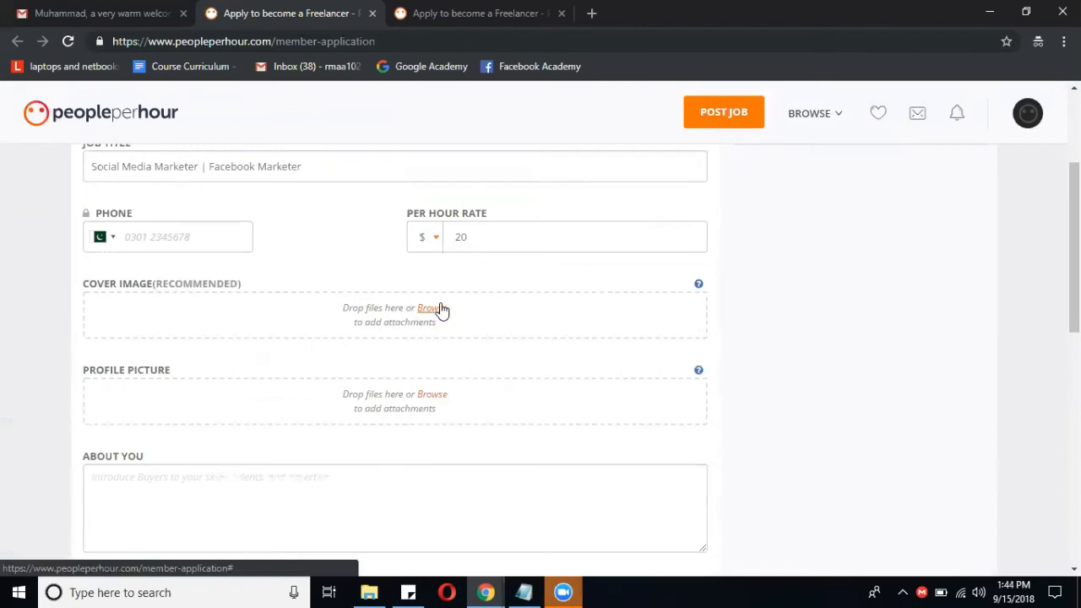
# Upload the wood-9 image as the application's cover image.
pyautogui.click(428, 307)
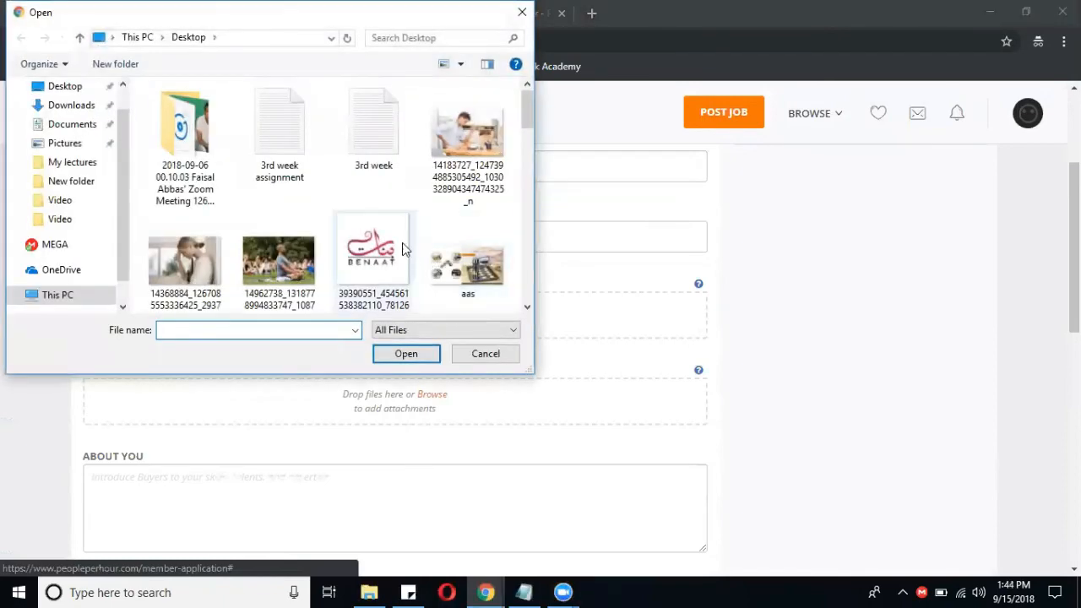
pyautogui.scroll(-3)
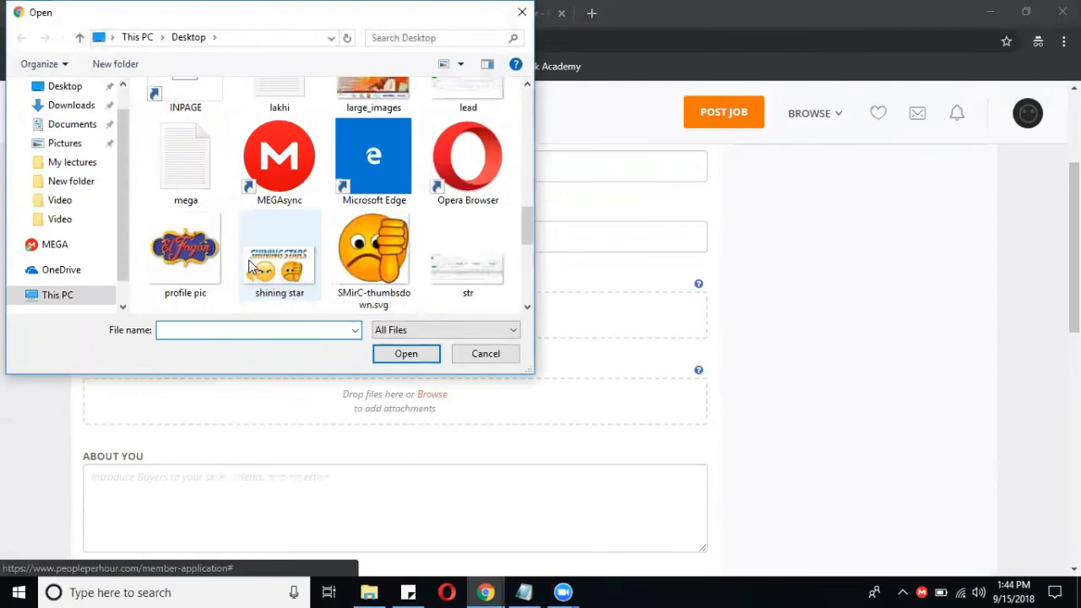
pyautogui.scroll(-3)
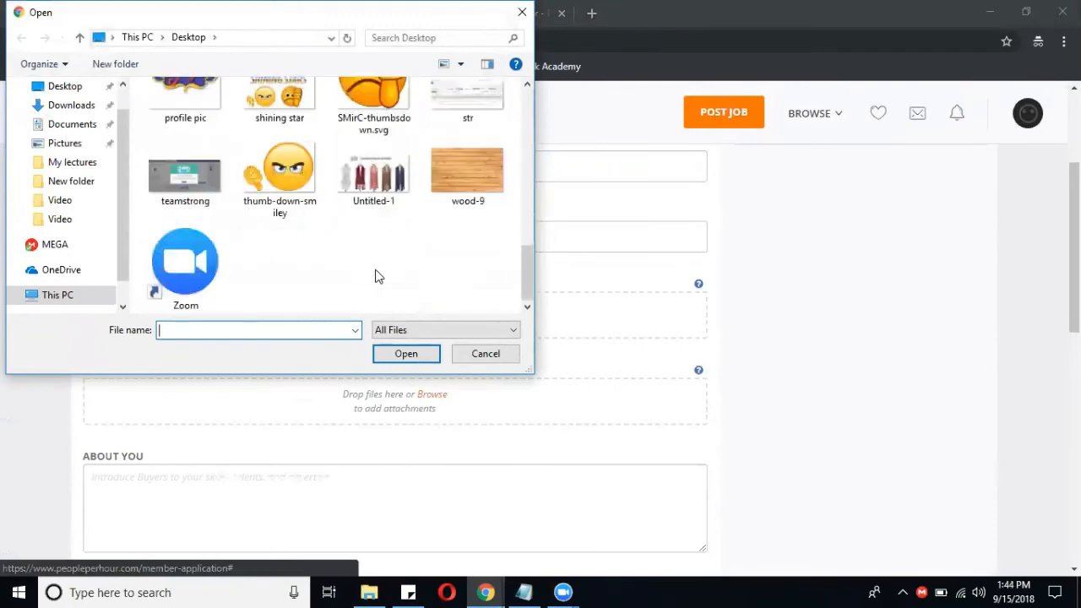
pyautogui.moveTo(468, 173)
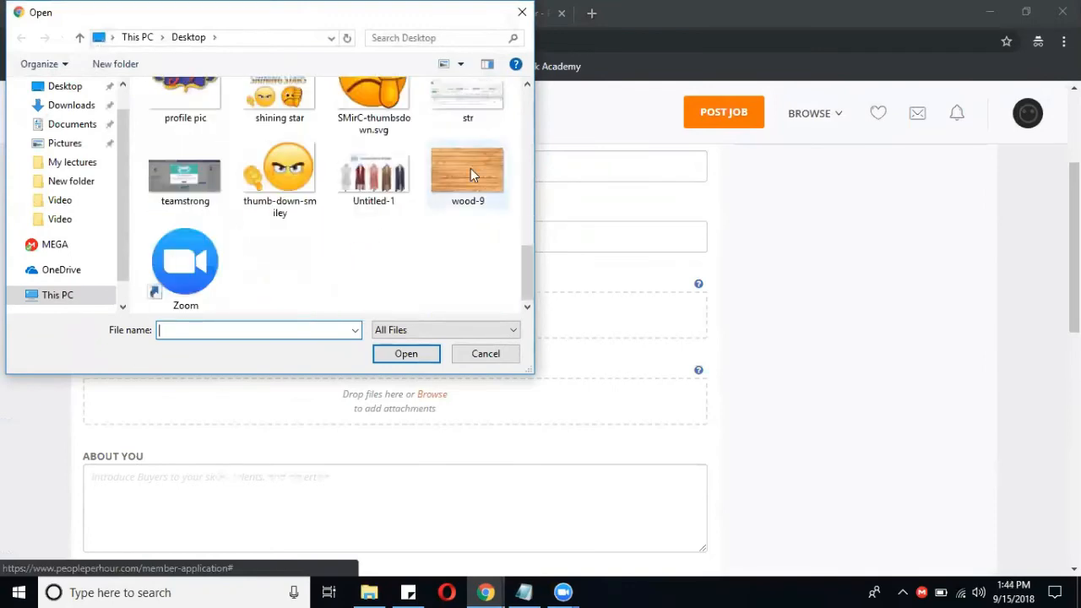
pyautogui.click(405, 353)
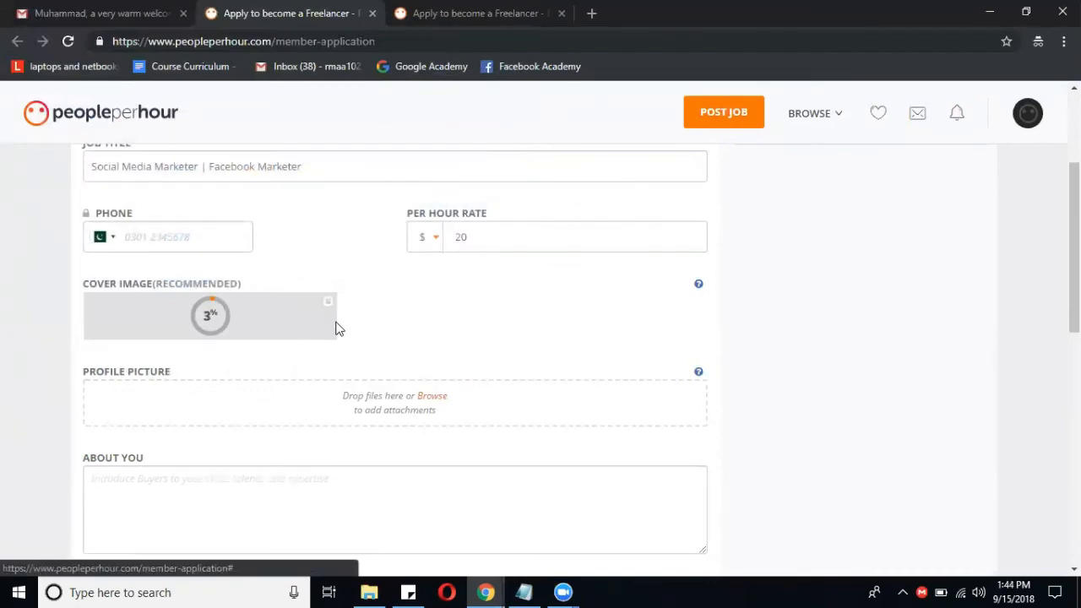
pyautogui.scroll(-3)
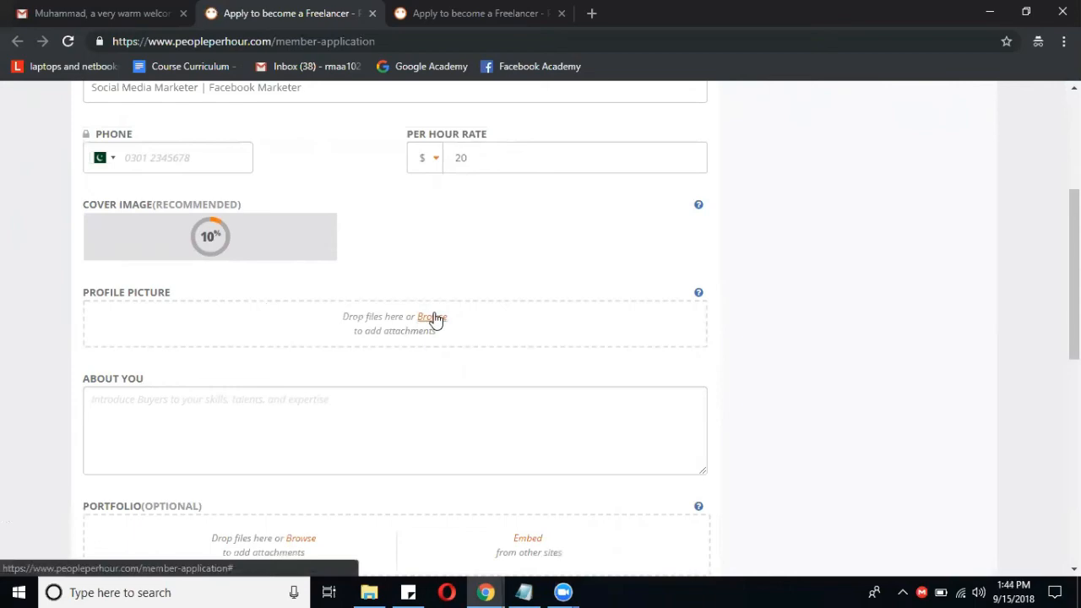
pyautogui.click(431, 317)
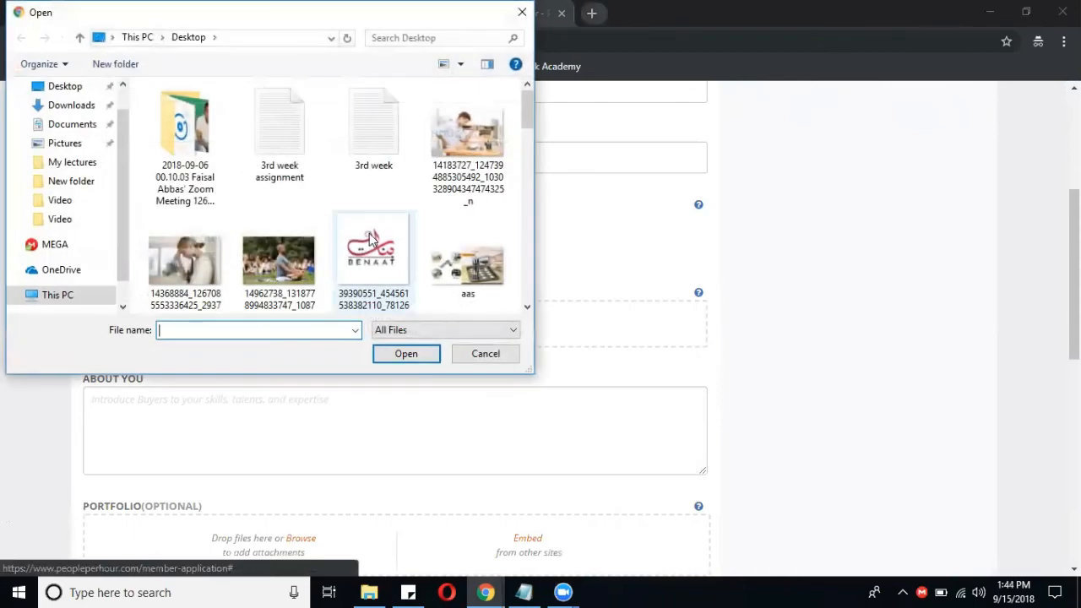
pyautogui.scroll(-3)
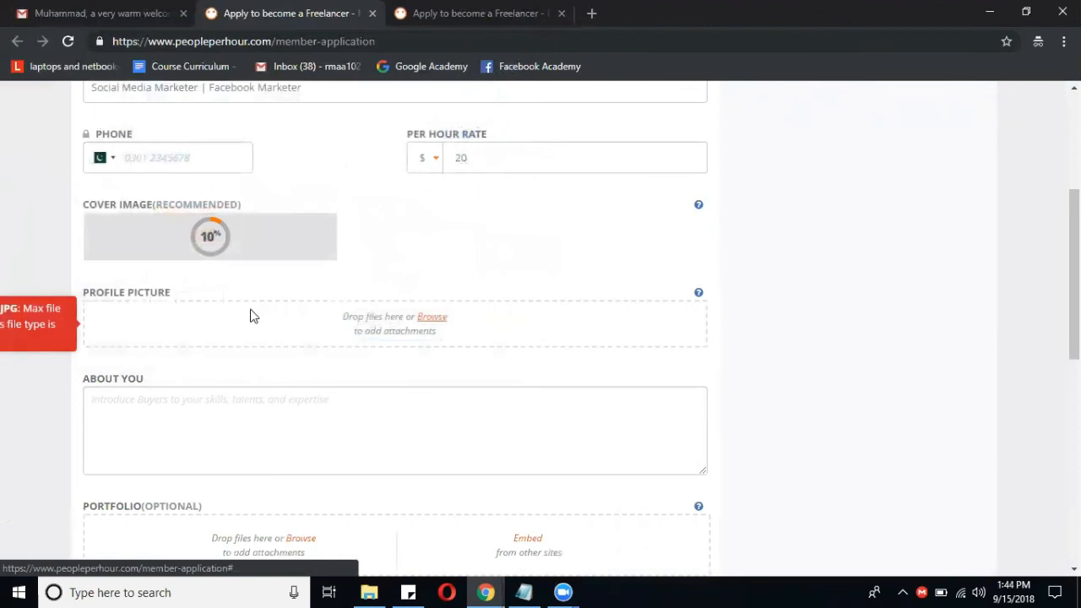
pyautogui.moveTo(99, 384)
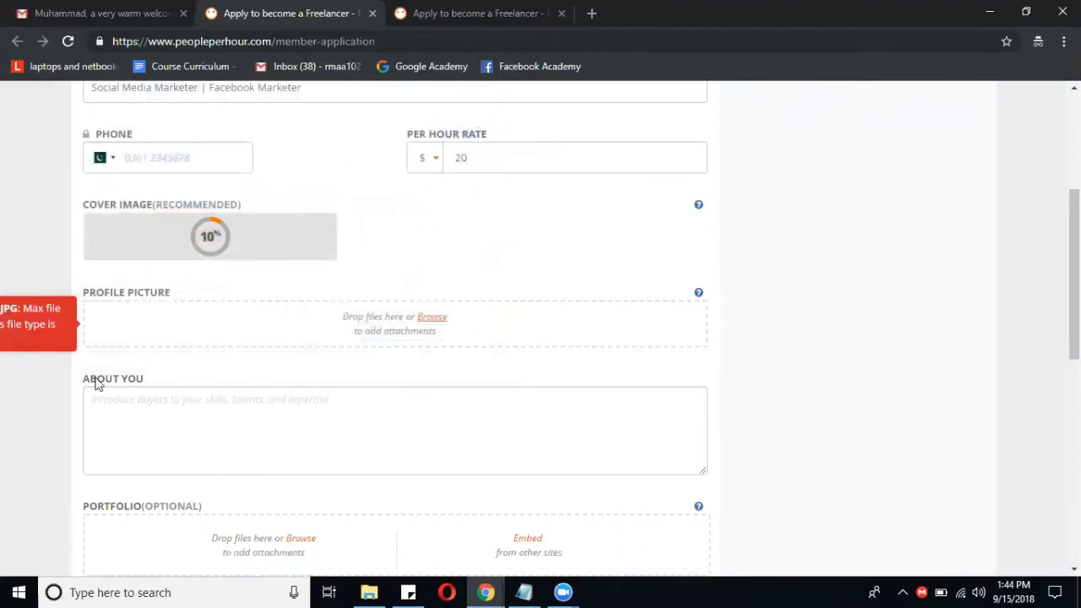
pyautogui.moveTo(885, 531)
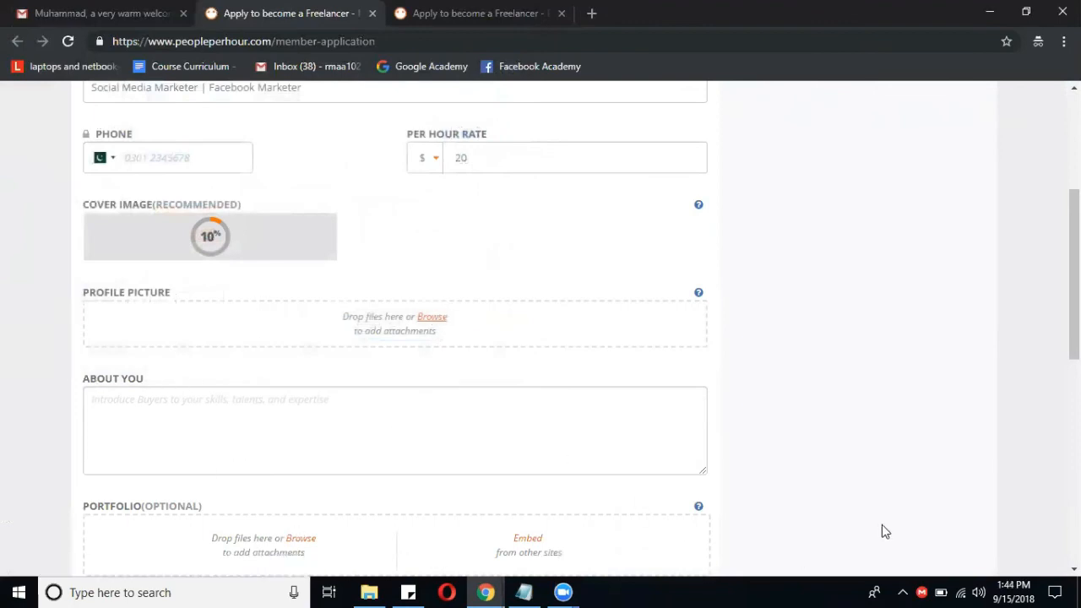
pyautogui.moveTo(226, 242)
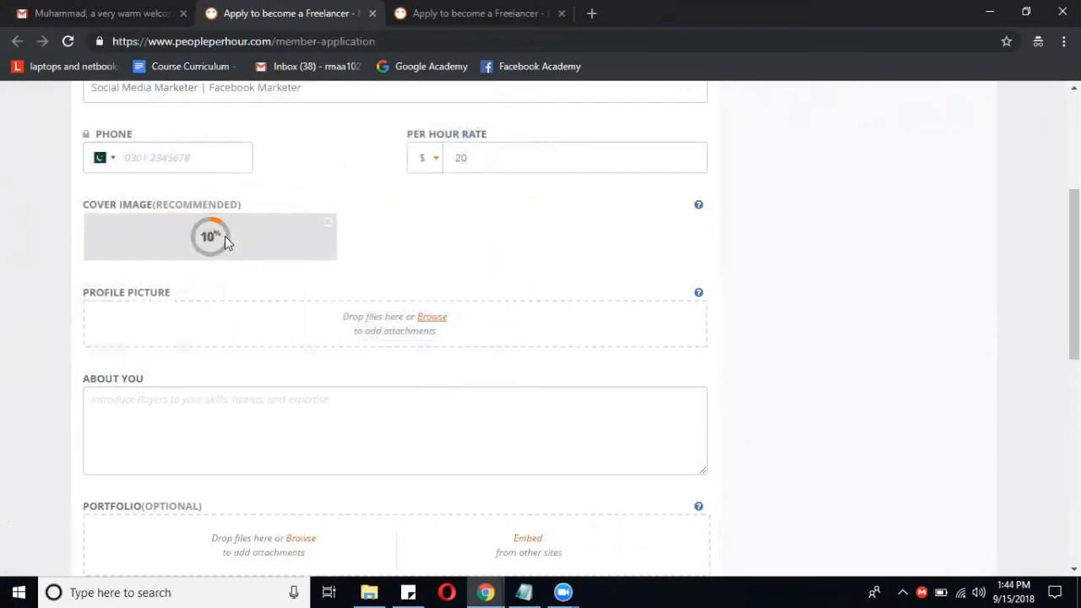
pyautogui.moveTo(239, 235)
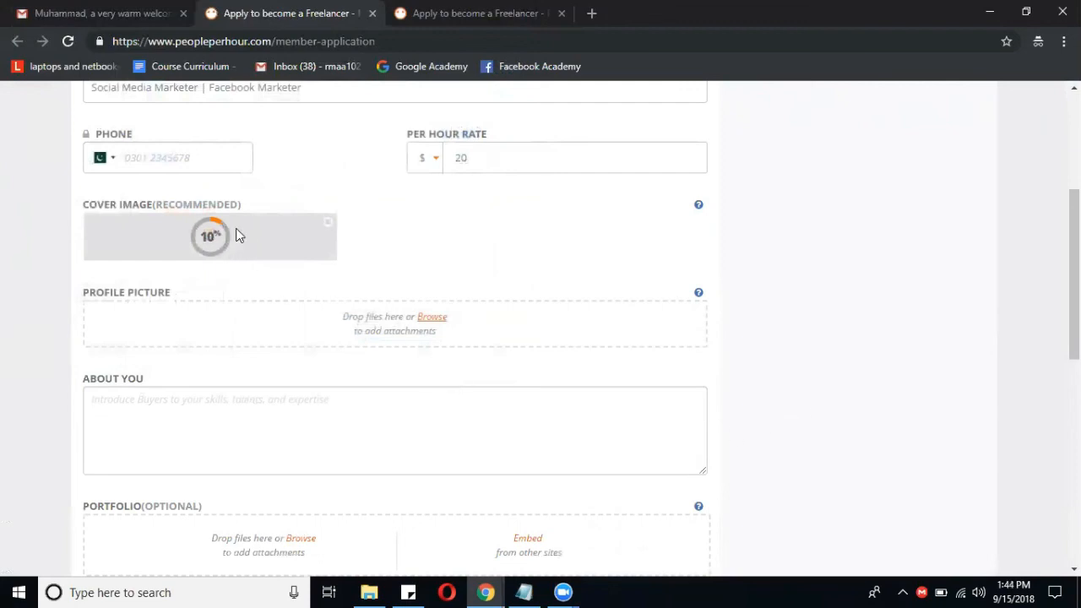
pyautogui.moveTo(272, 228)
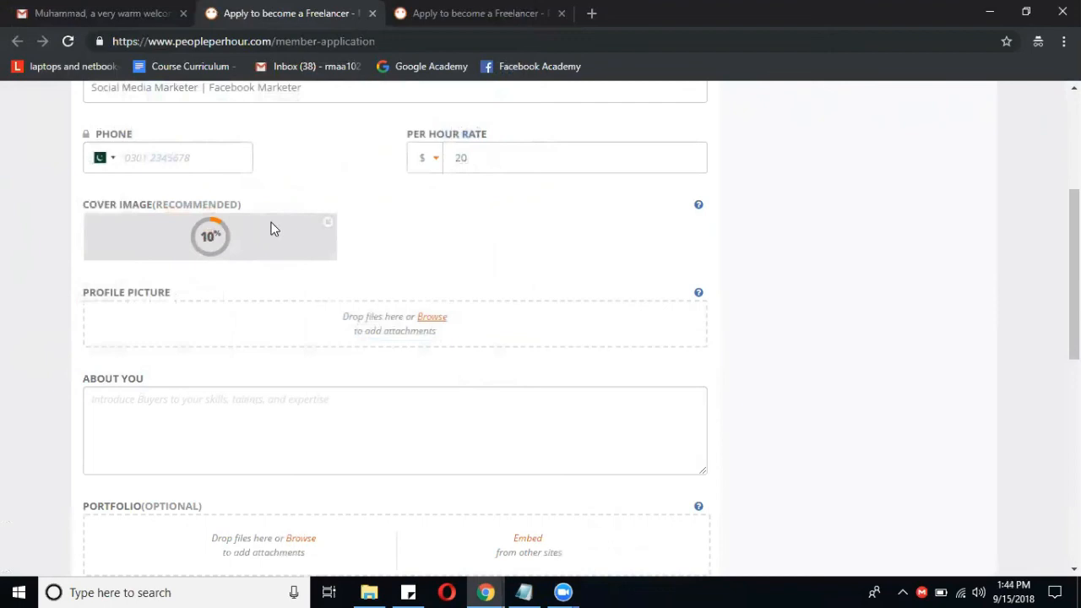
pyautogui.moveTo(501, 256)
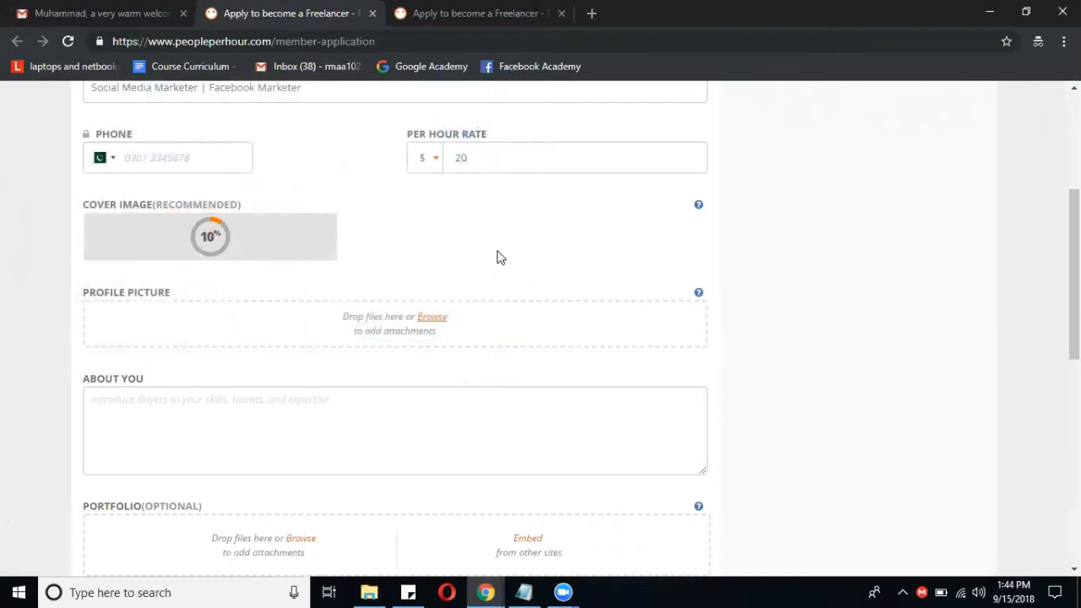